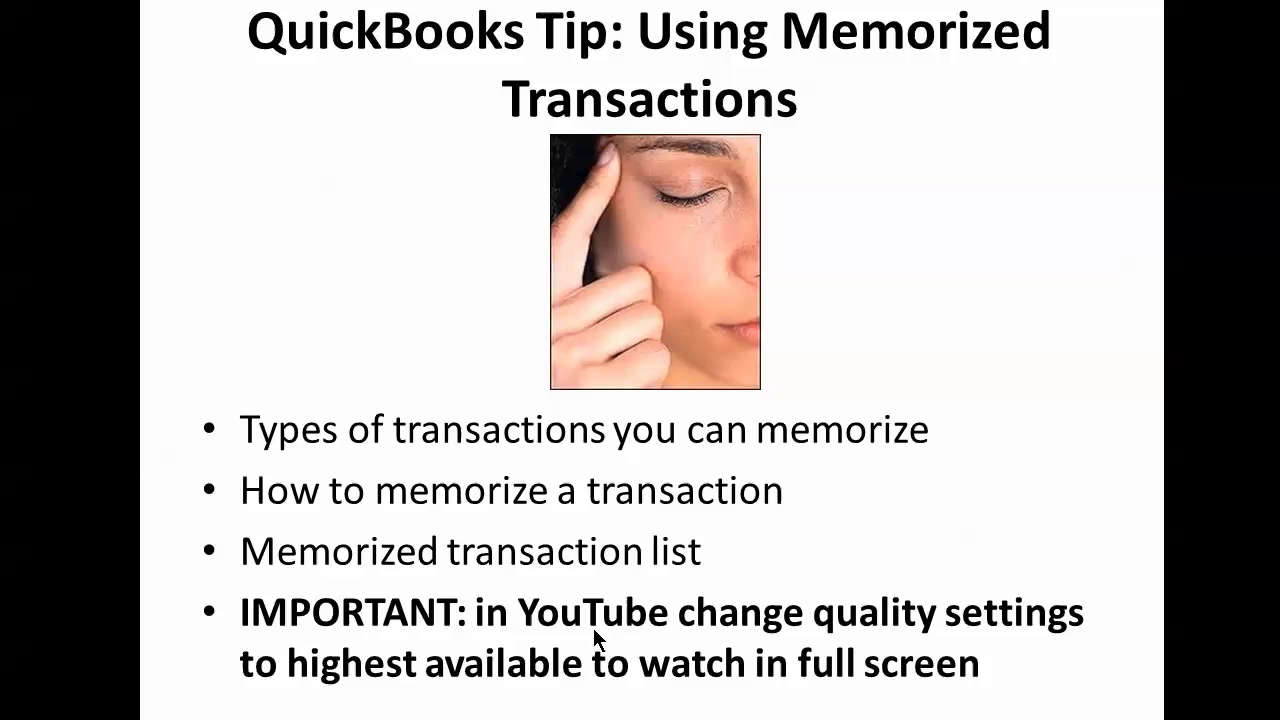
mouse_move(480, 708)
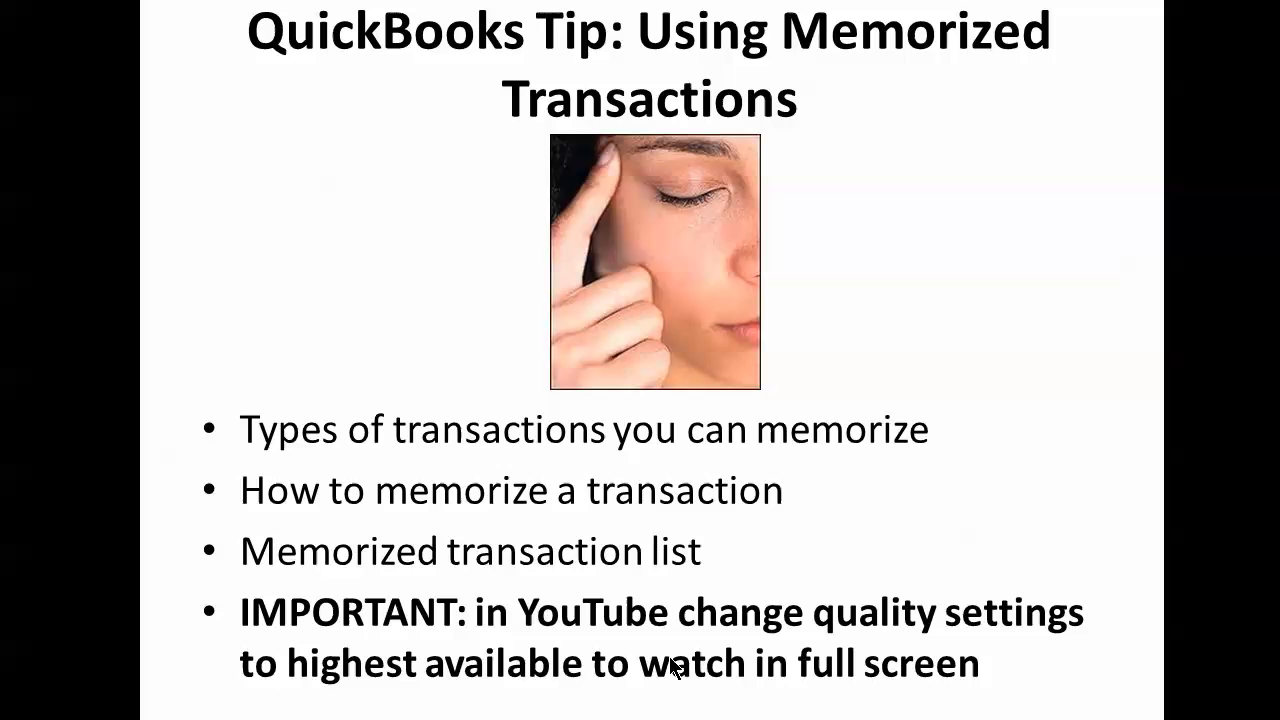
mouse_move(490, 543)
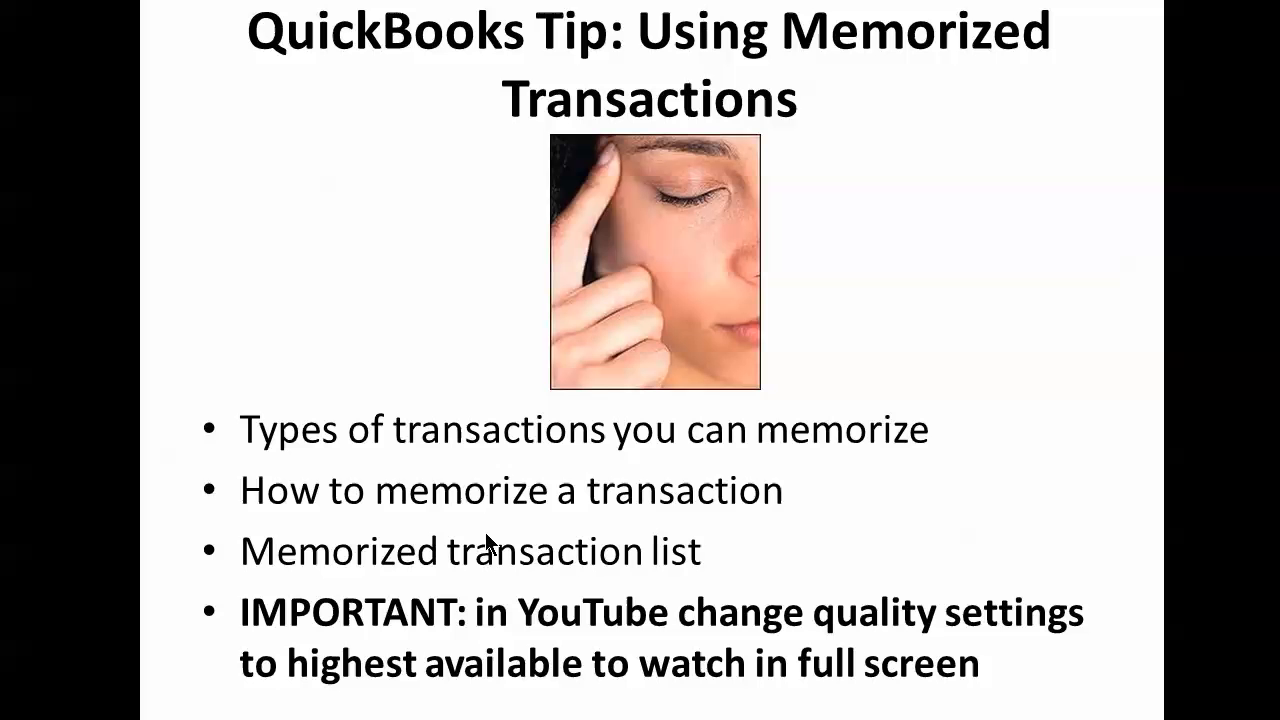
mouse_move(285, 460)
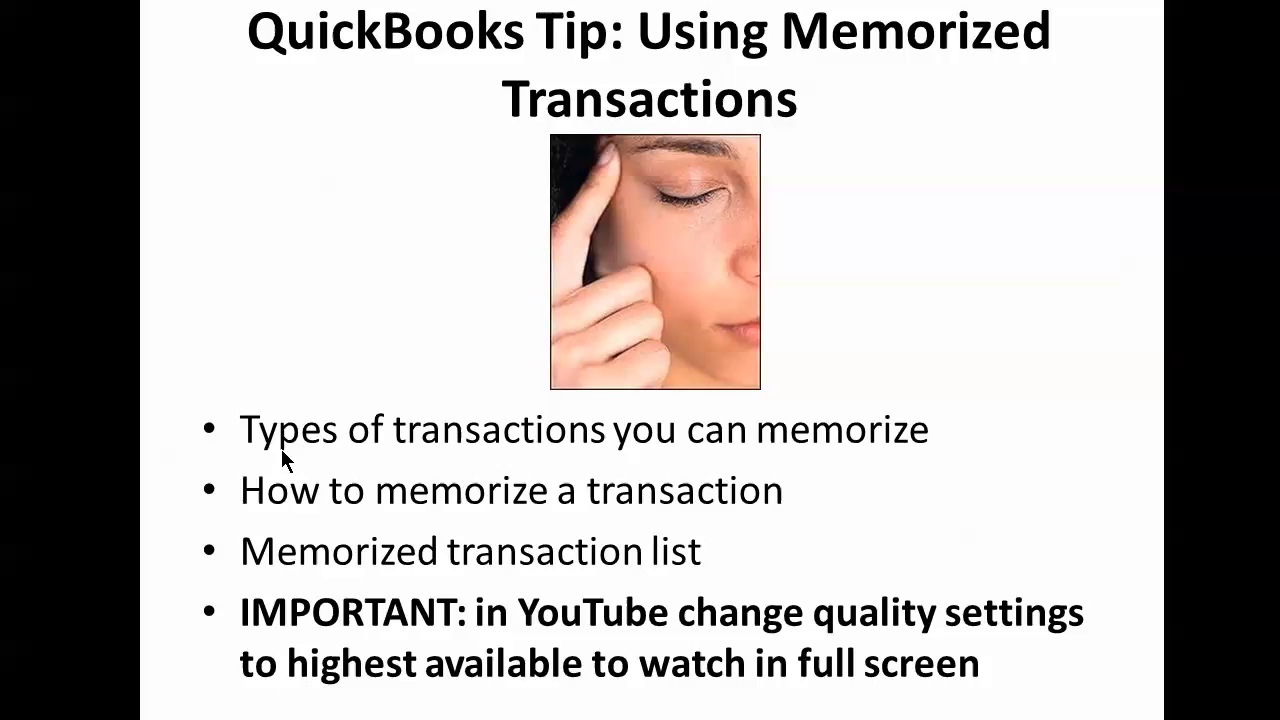
mouse_move(680, 465)
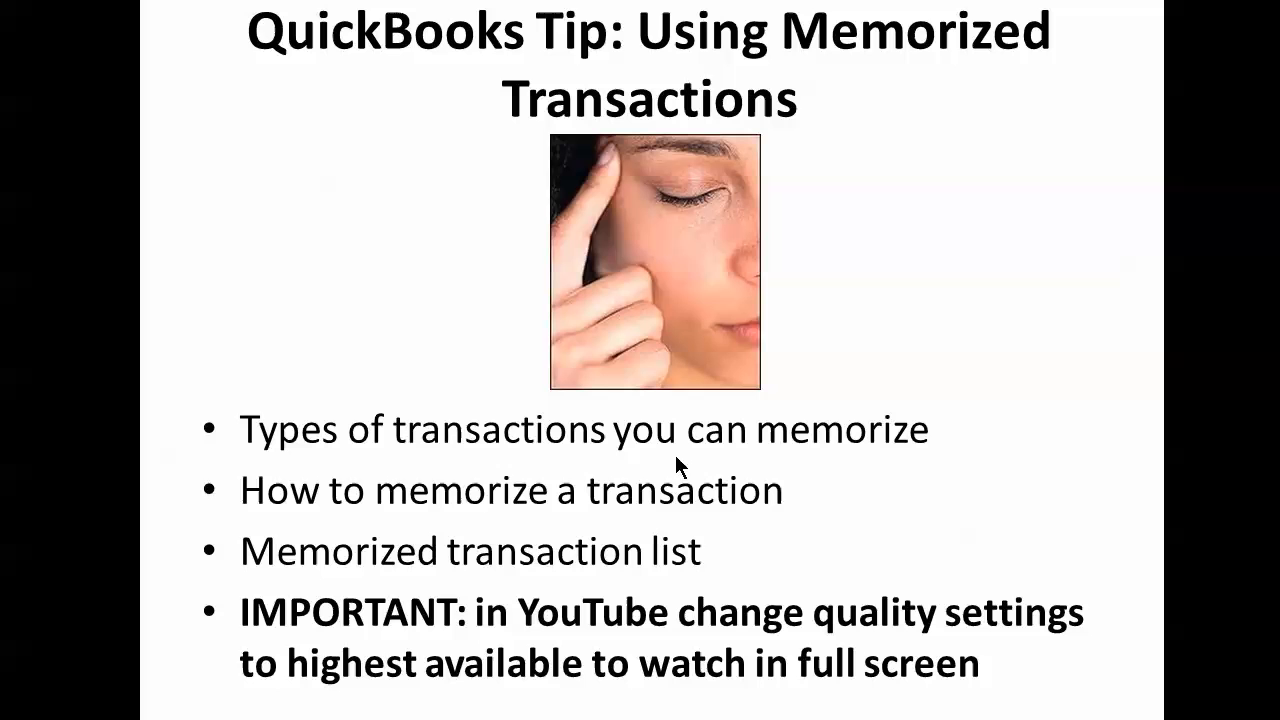
mouse_move(803, 507)
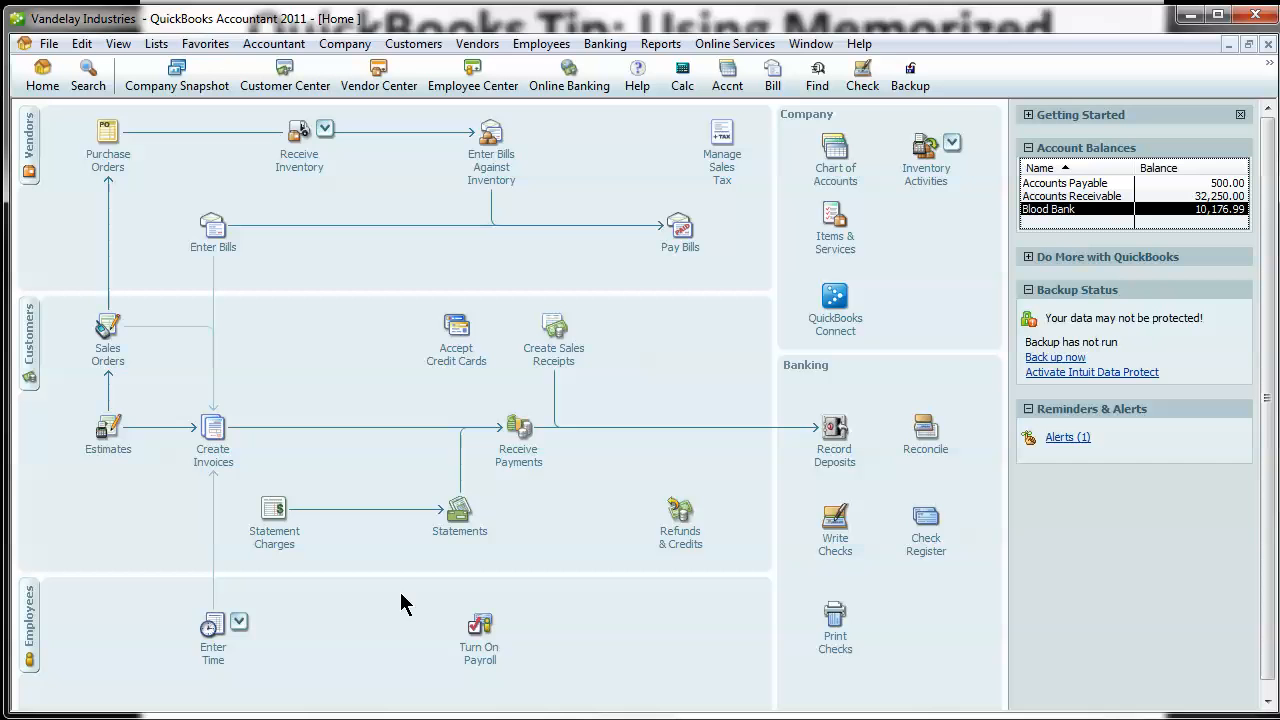
mouse_move(333, 183)
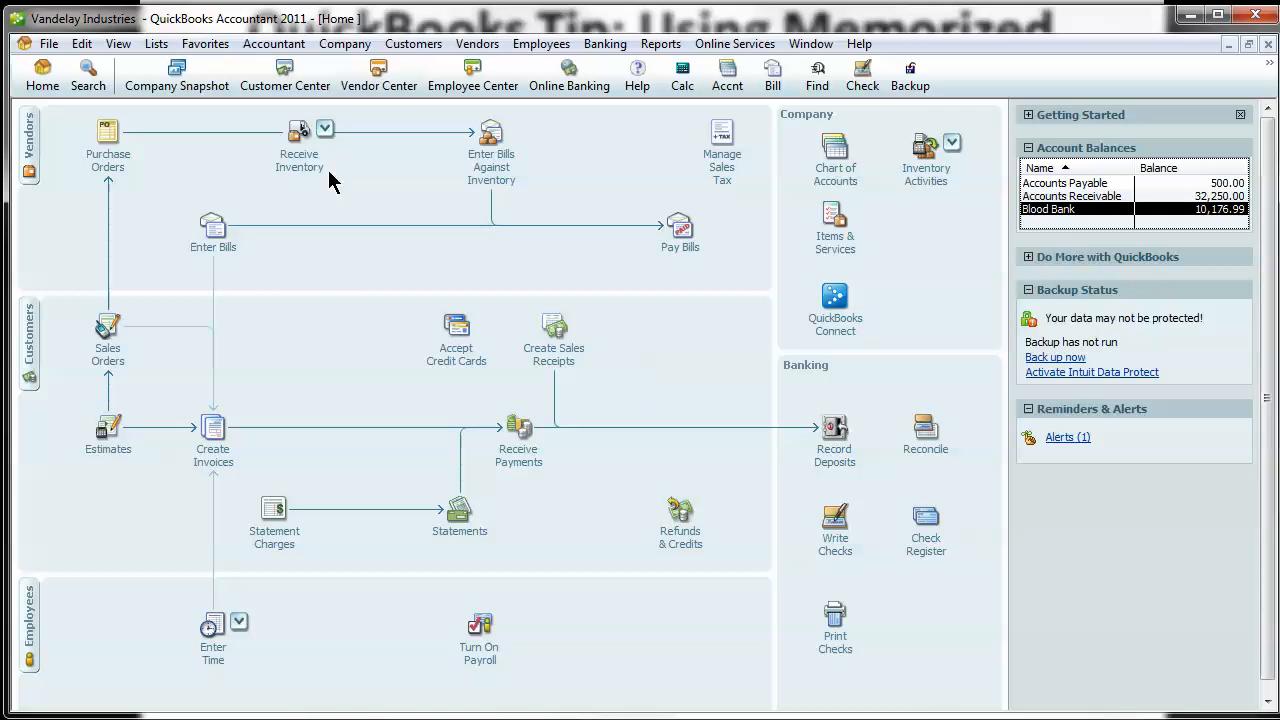
mouse_move(340, 277)
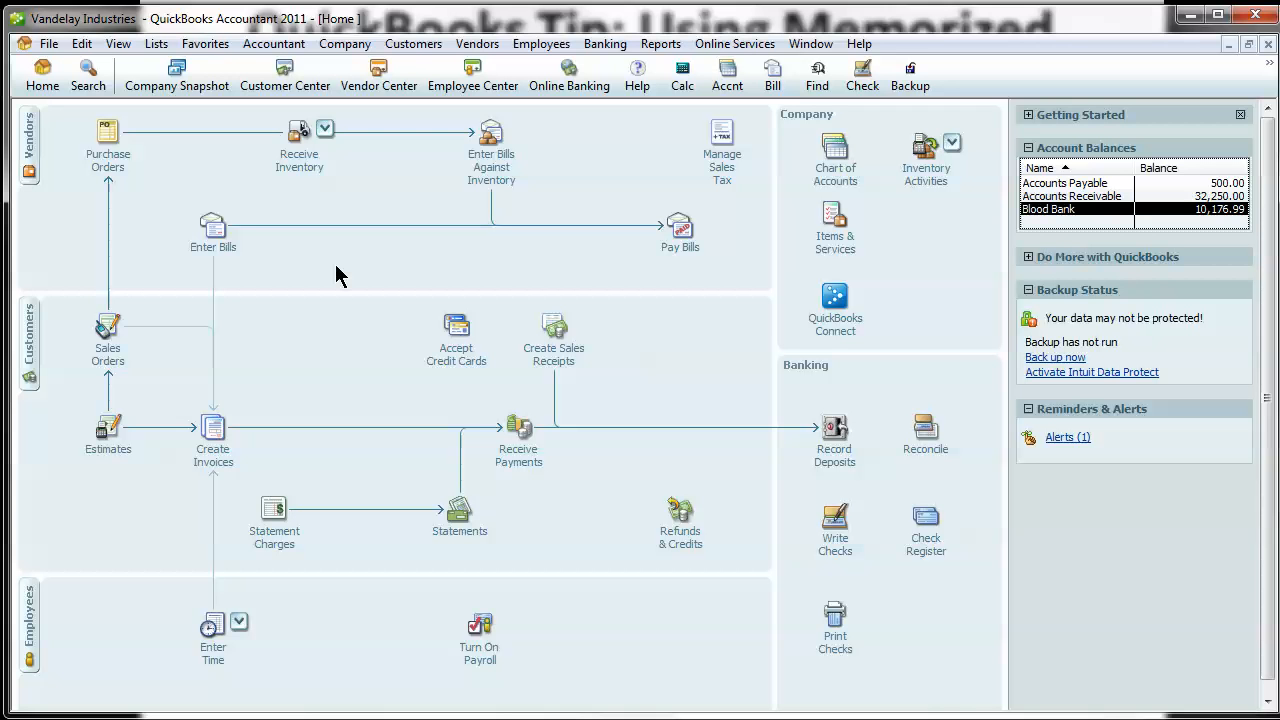
mouse_move(995, 253)
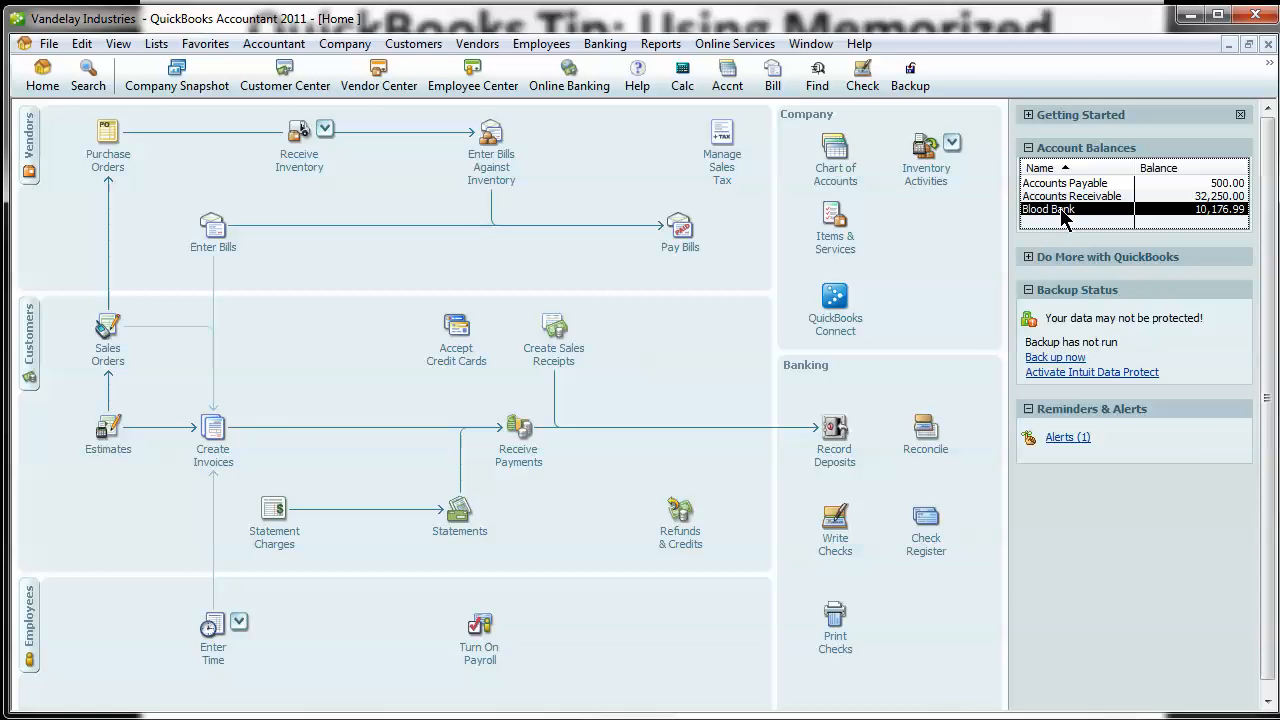
Open the Blood Bank register and memorize the weekly Bob Sacamano check.
double_click(1046, 209)
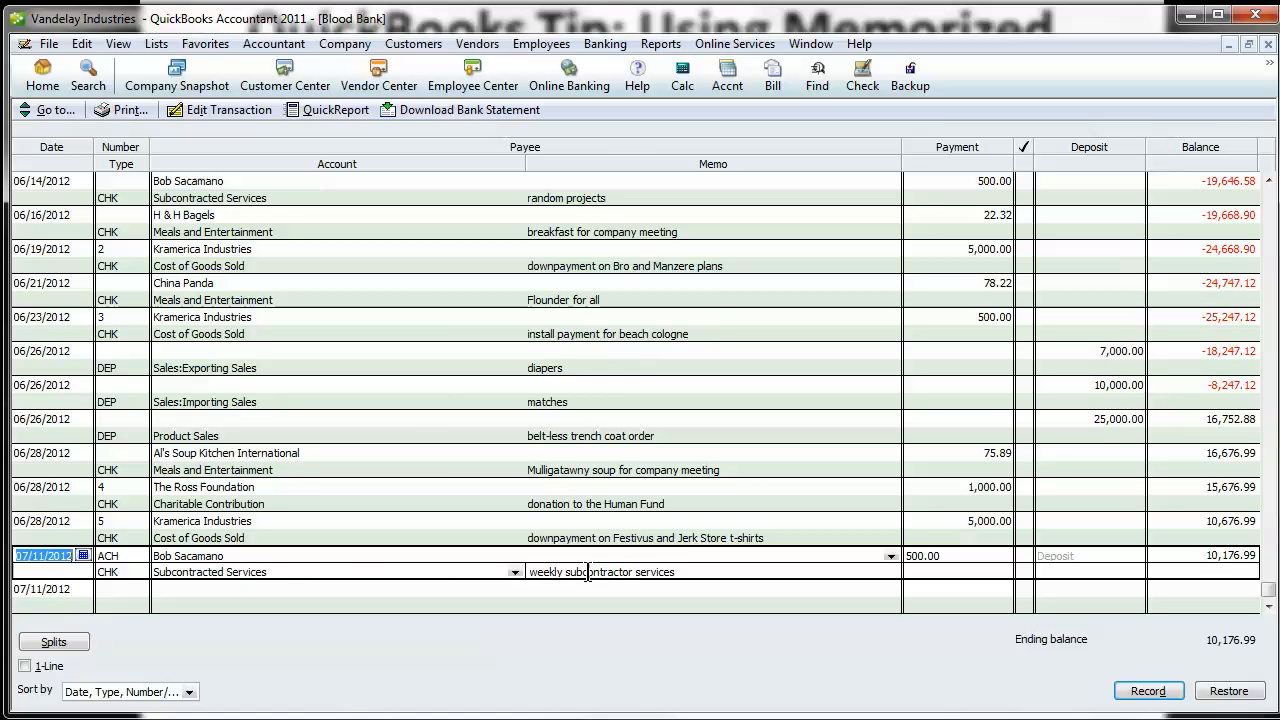
mouse_move(658, 571)
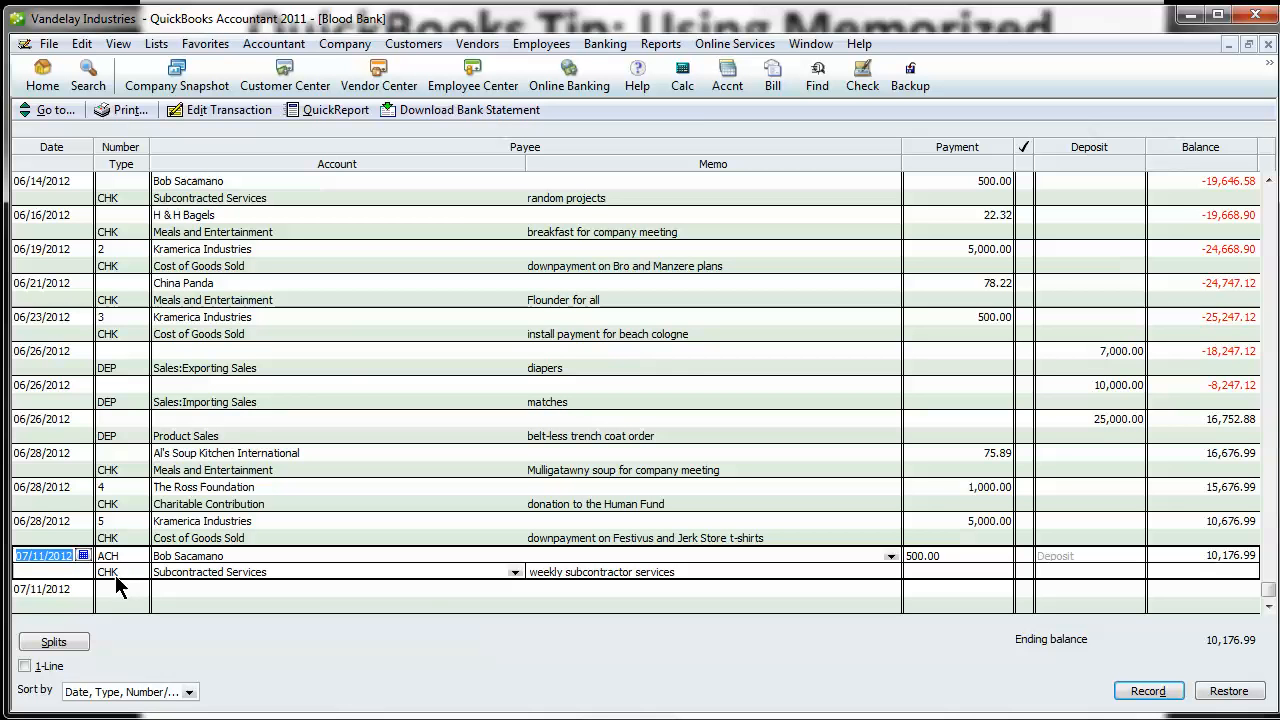
right_click(120, 580)
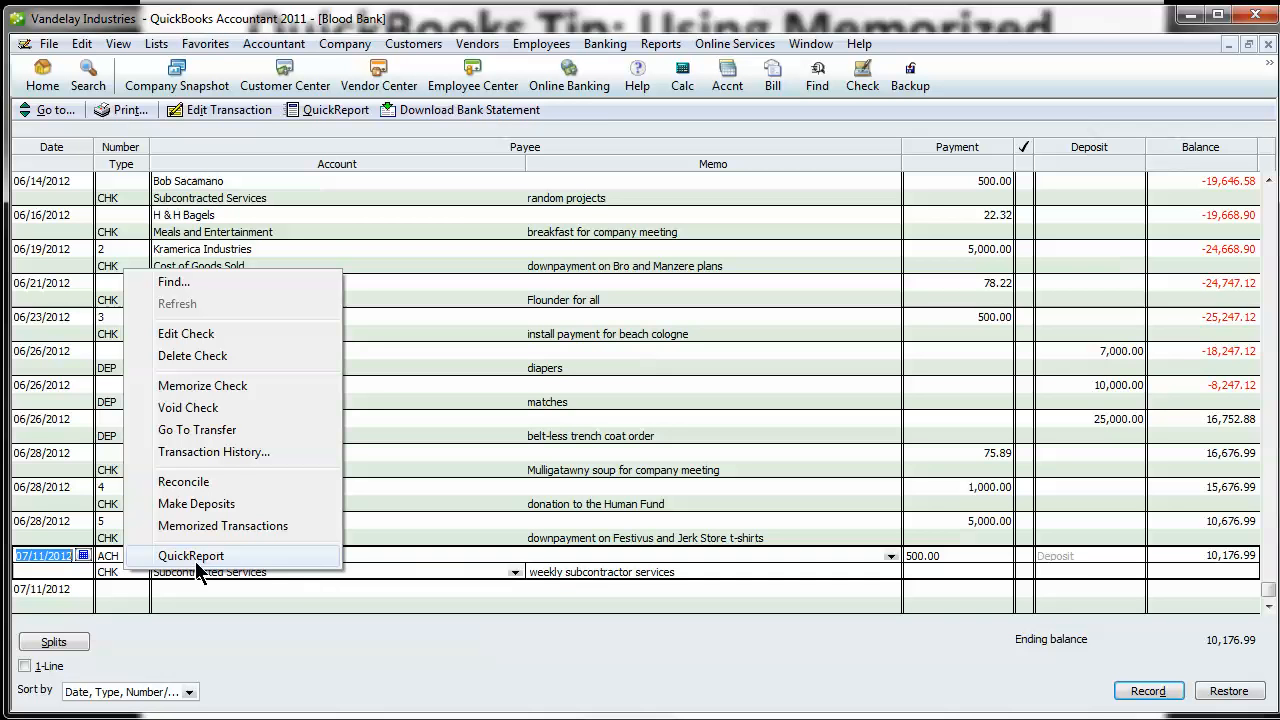
mouse_move(202, 385)
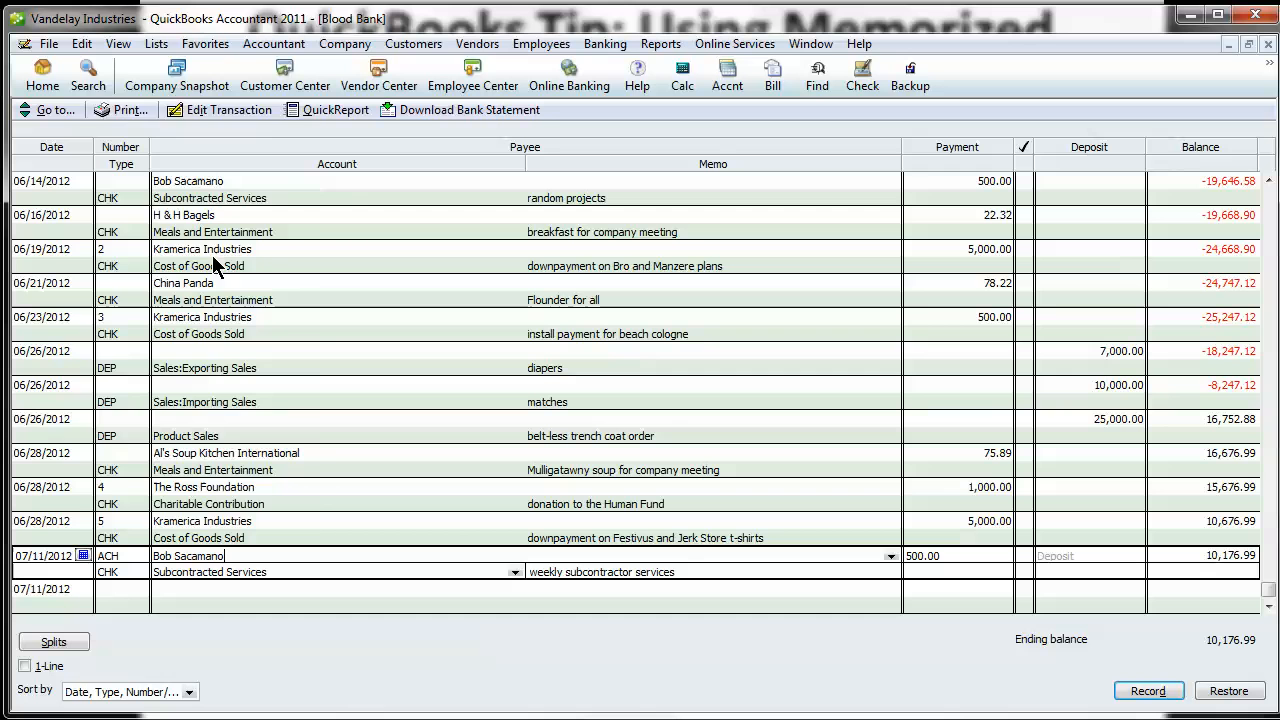
left_click(81, 43)
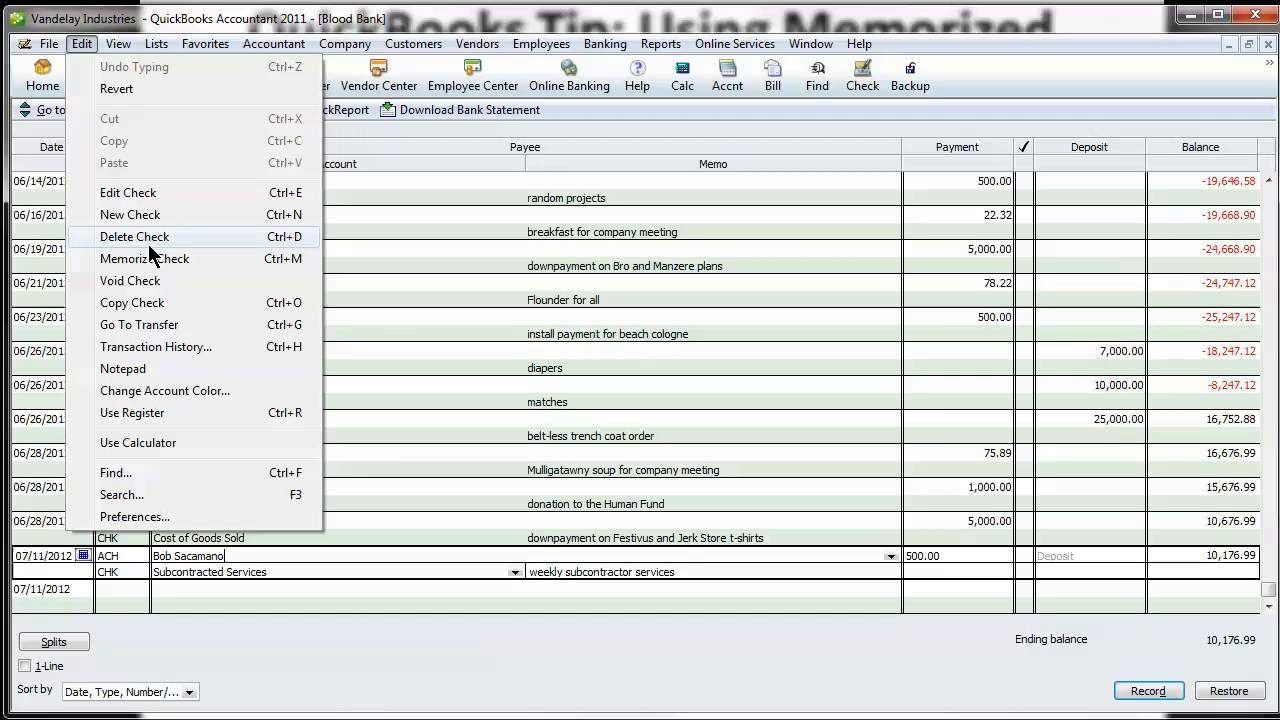
mouse_move(280, 265)
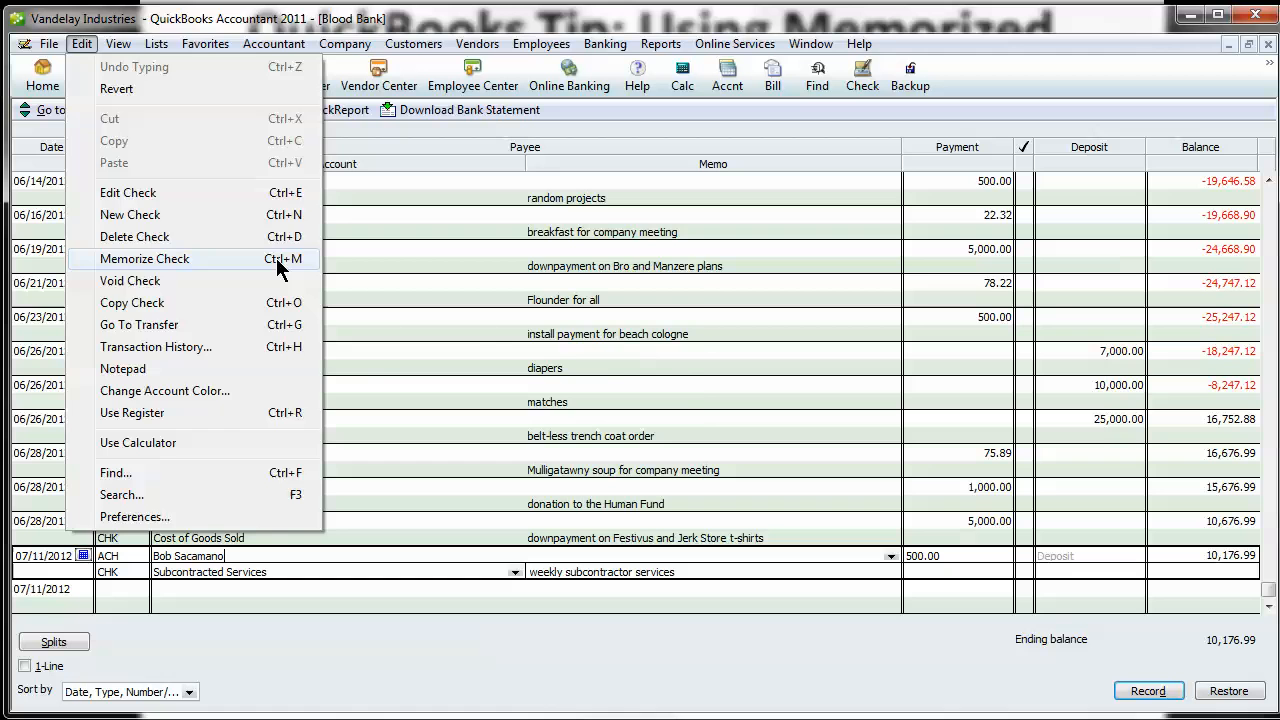
left_click(144, 258)
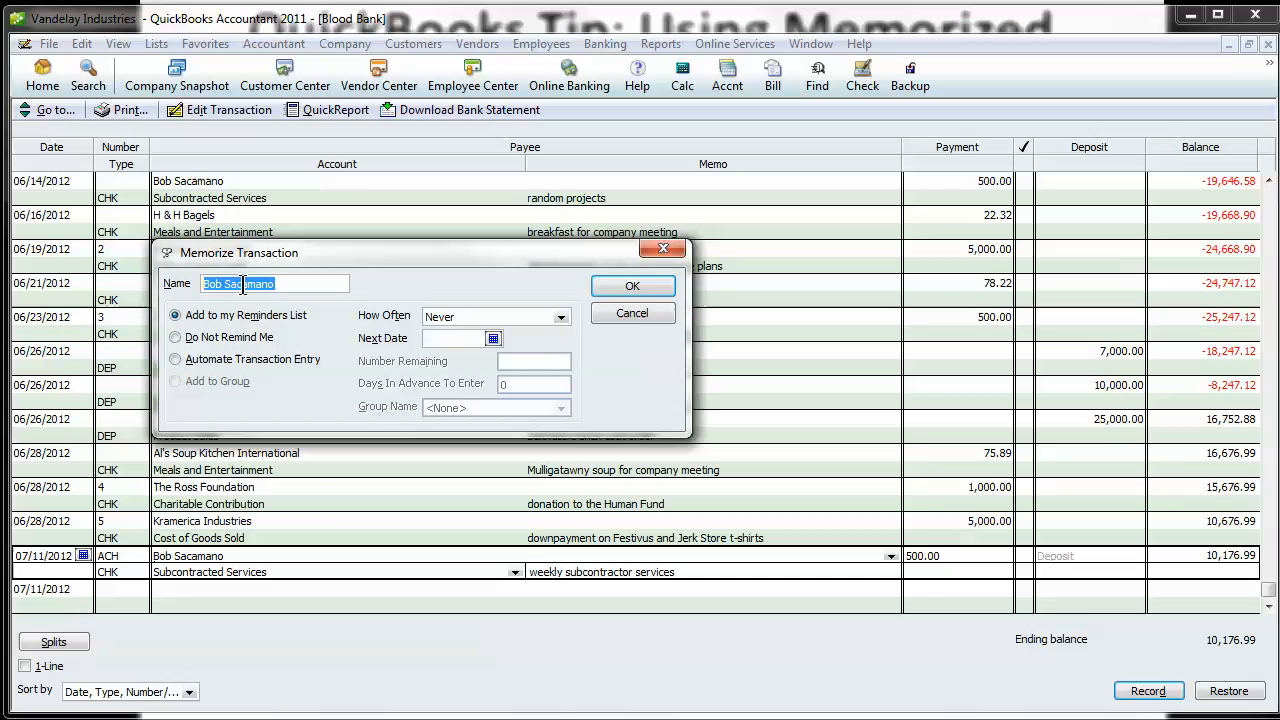
Name it 'Bob Sacamano pay', automate weekly from 07/18/2012, 3 days in advance.
left_click(291, 283)
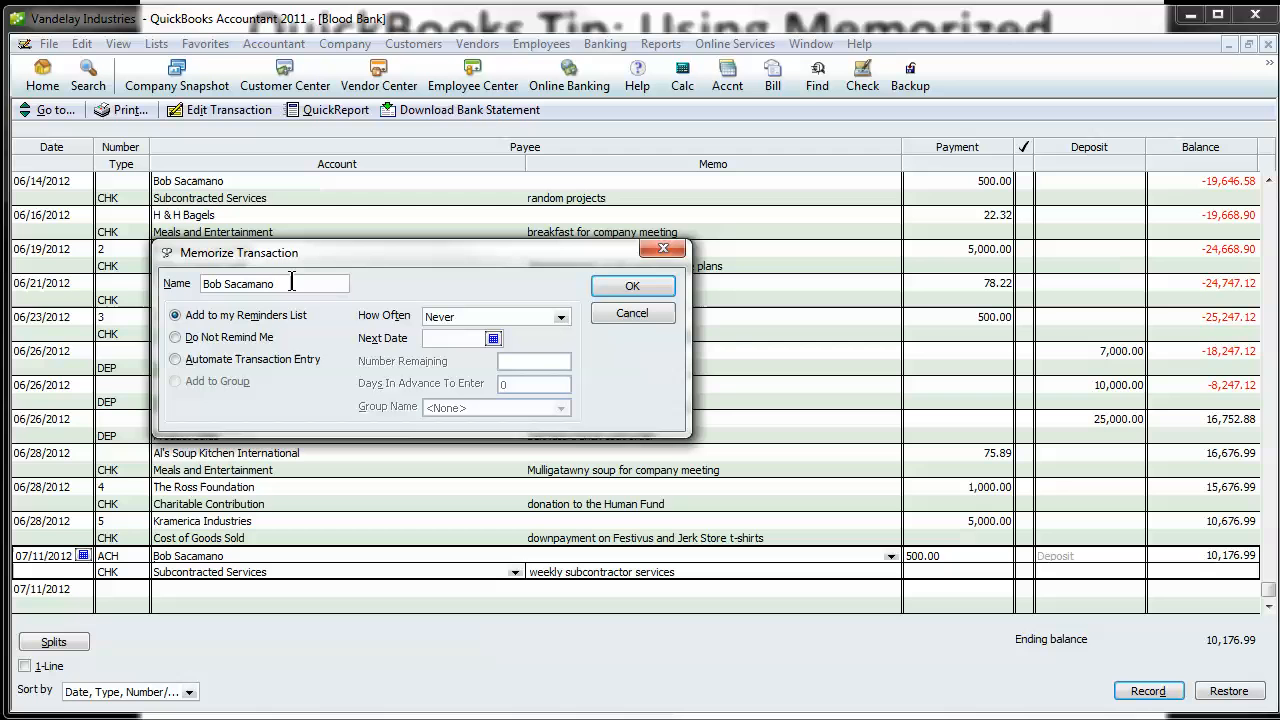
type("wek")
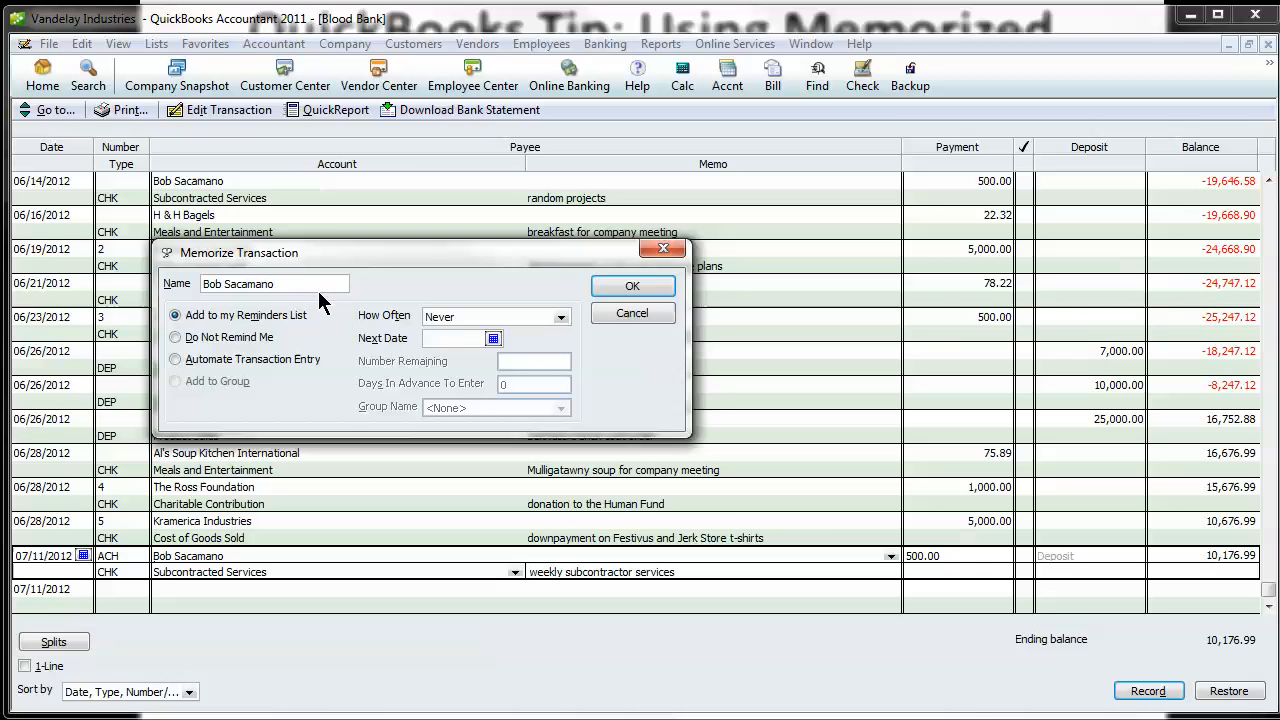
type("pay")
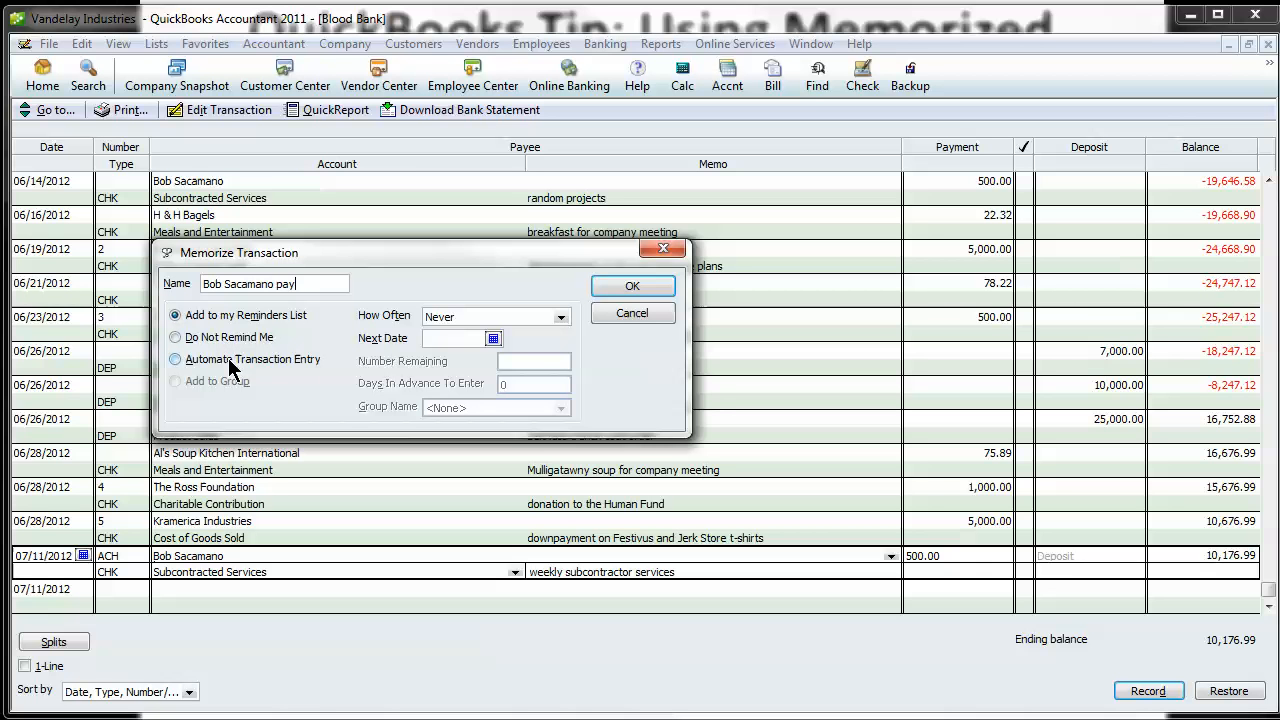
left_click(175, 359)
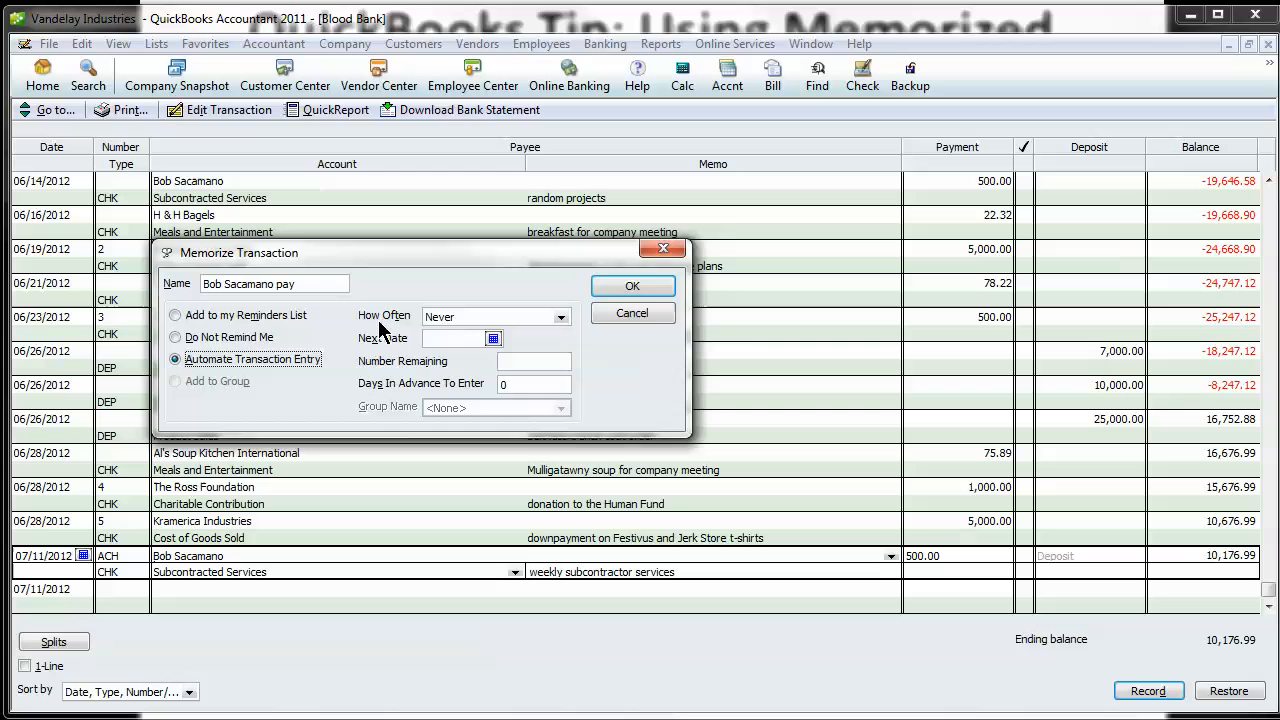
left_click(562, 316)
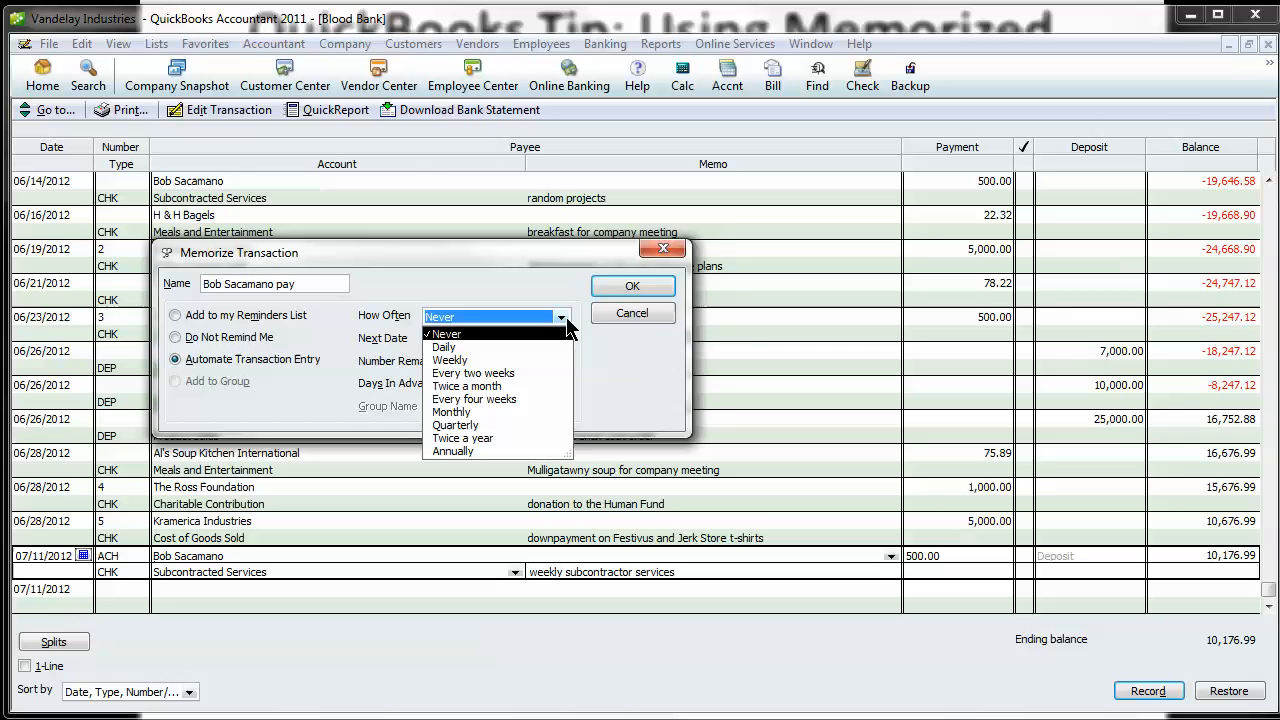
left_click(450, 360)
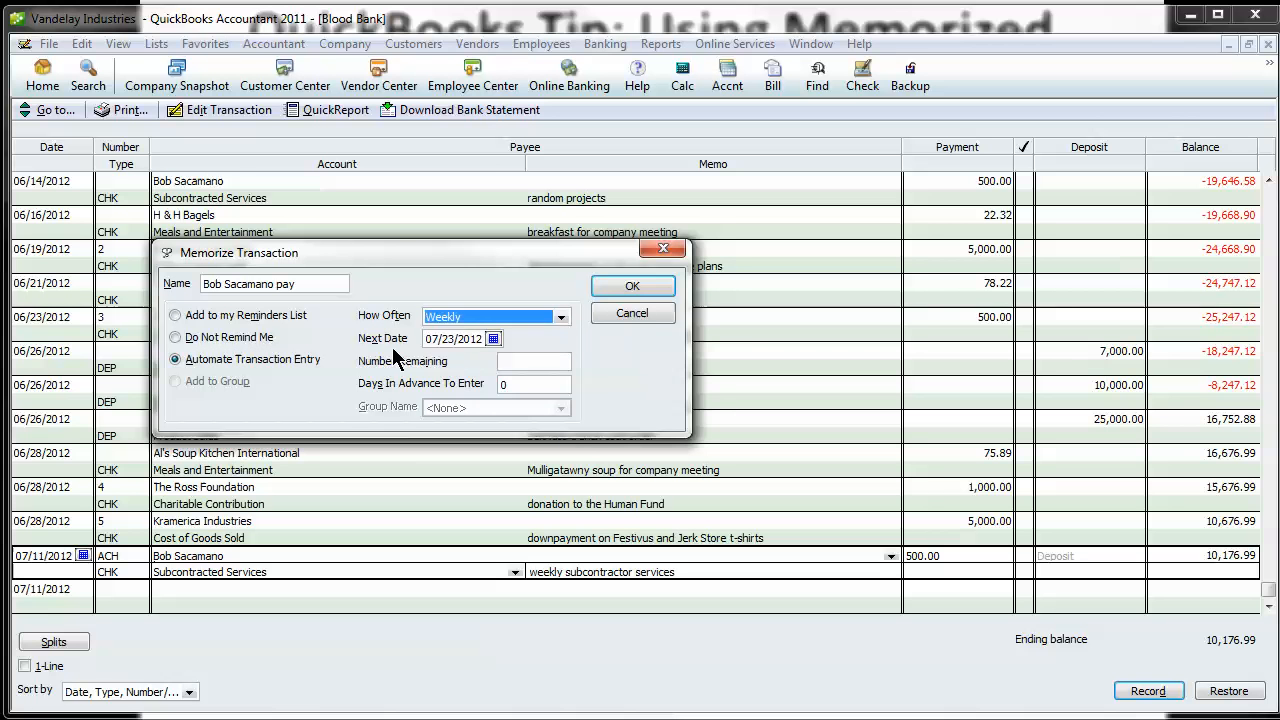
left_click(493, 338)
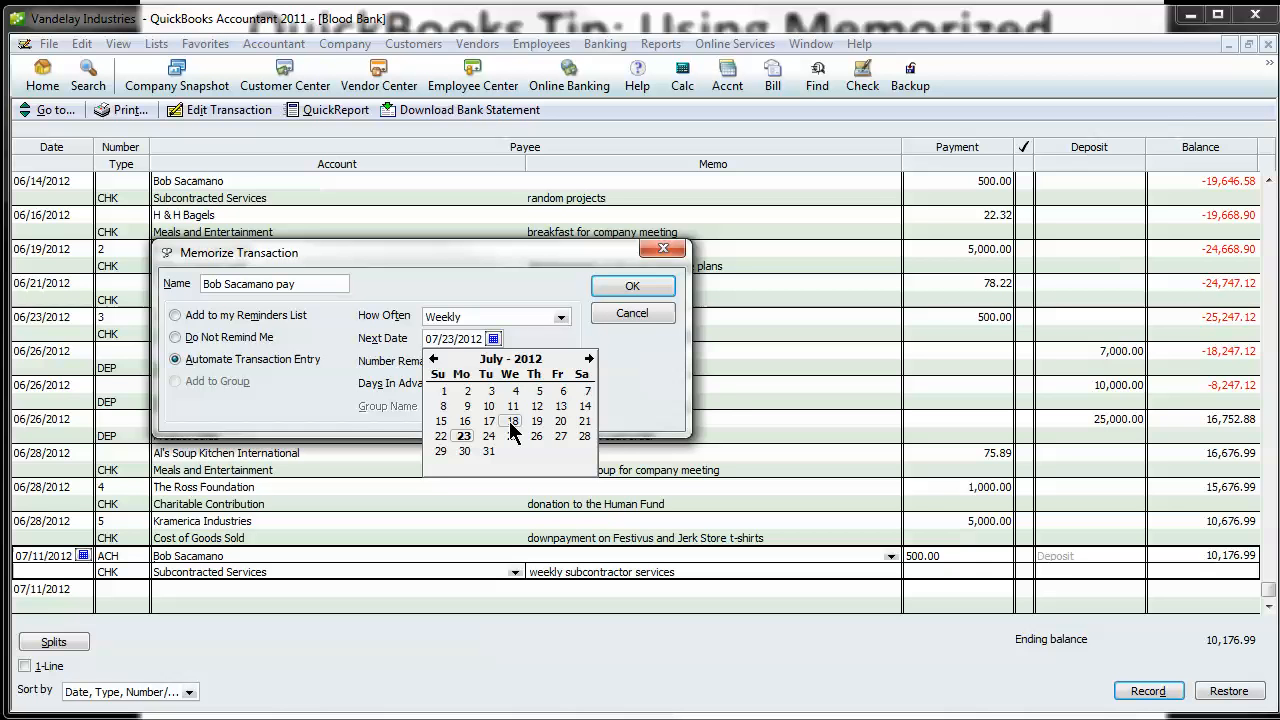
left_click(512, 421)
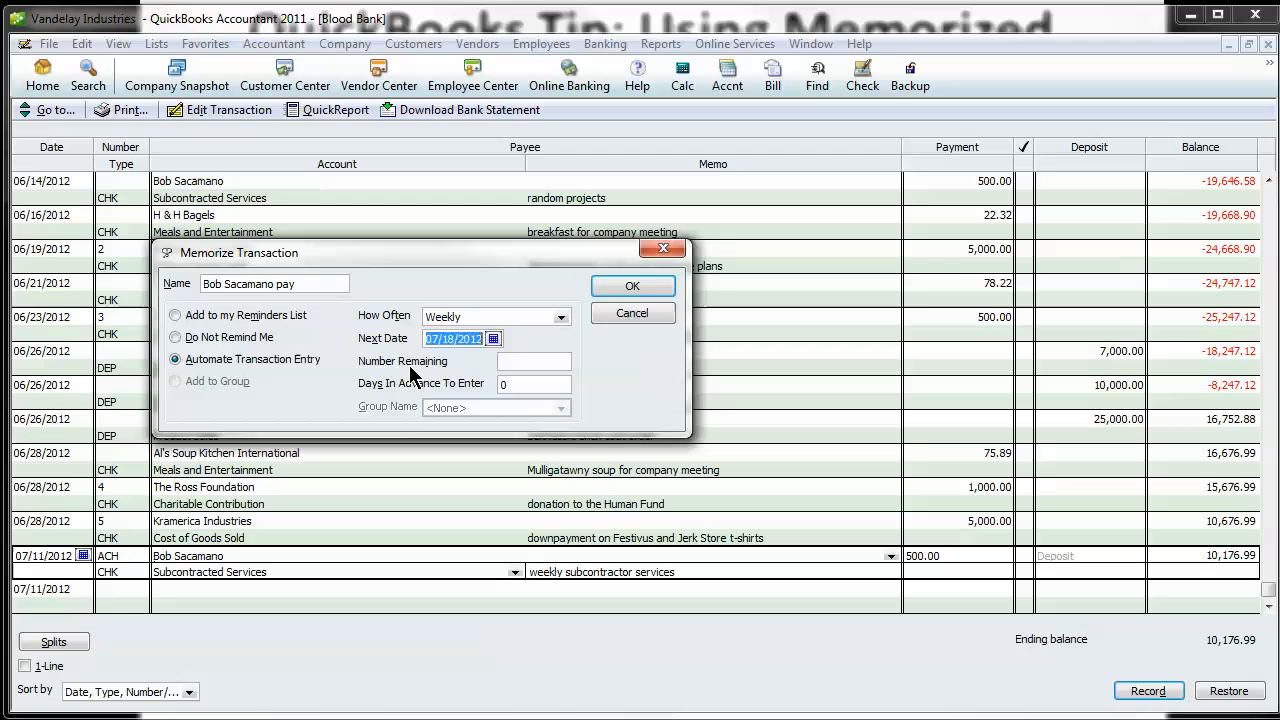
left_click(533, 361)
type("3")
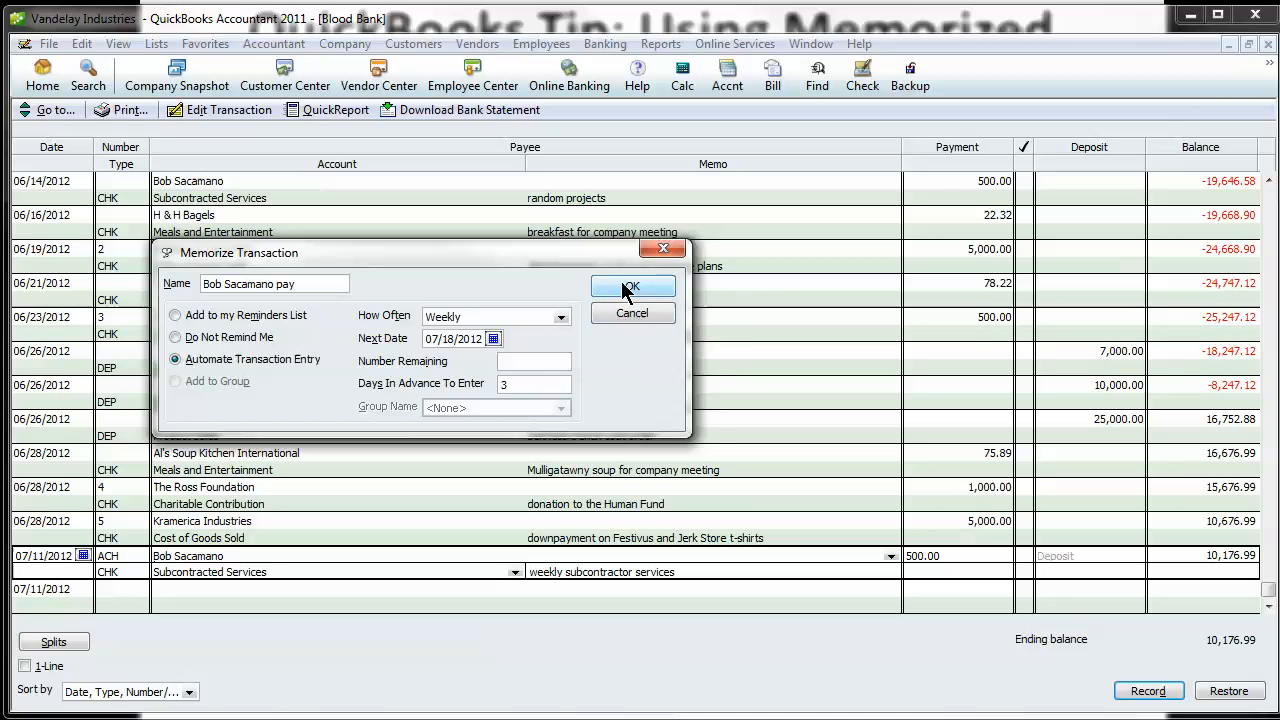
left_click(632, 287)
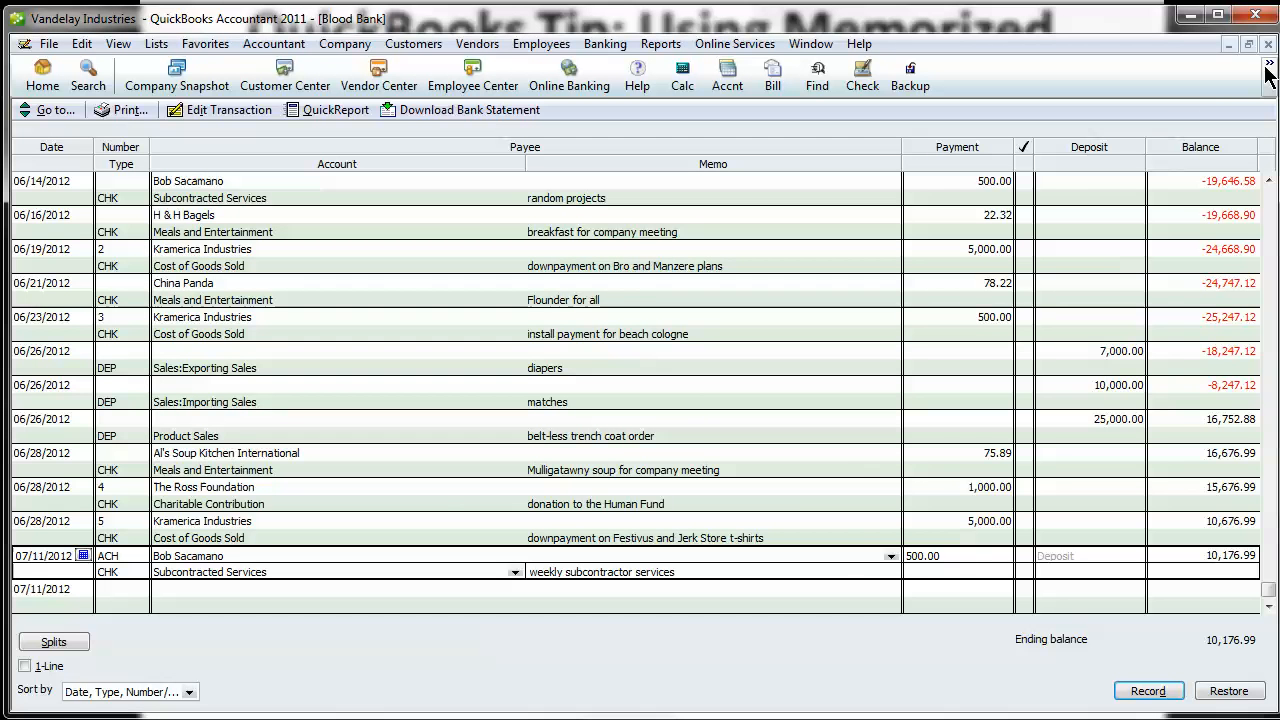
Close the Blood Bank register and open The Ross Foundation's 06/01/2012 bill from the Vendor Center.
left_click(42, 75)
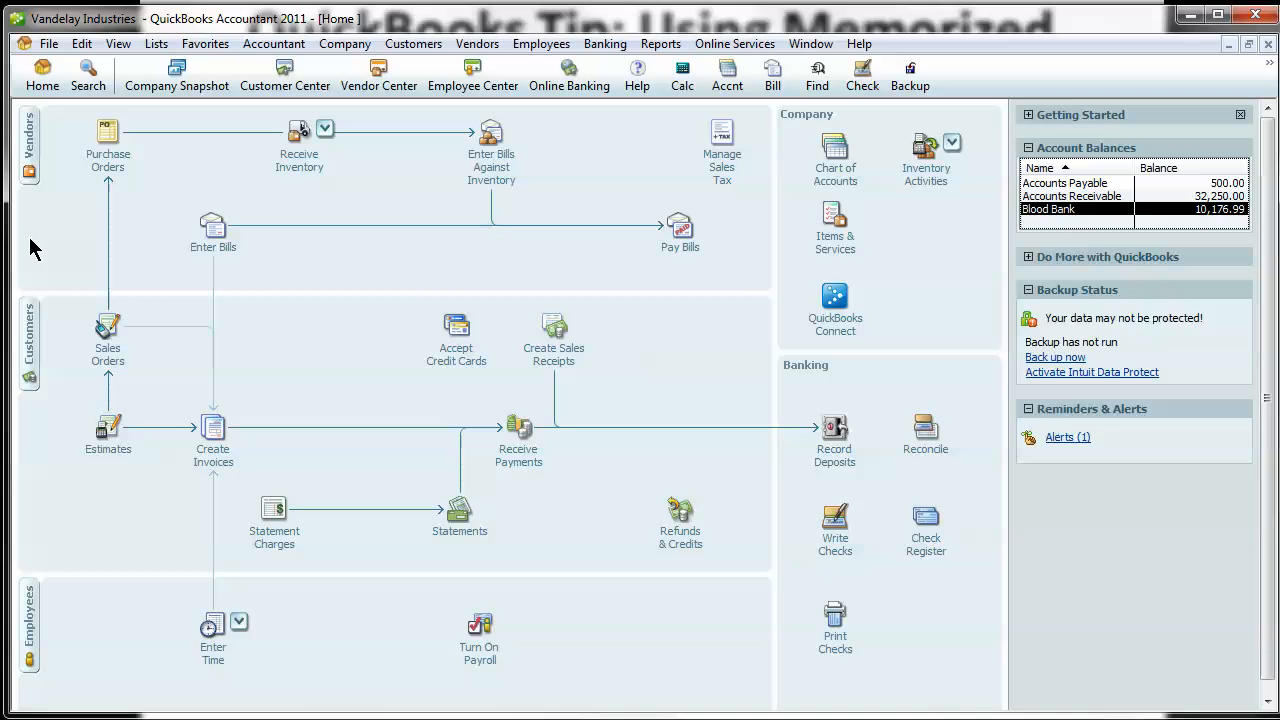
left_click(379, 75)
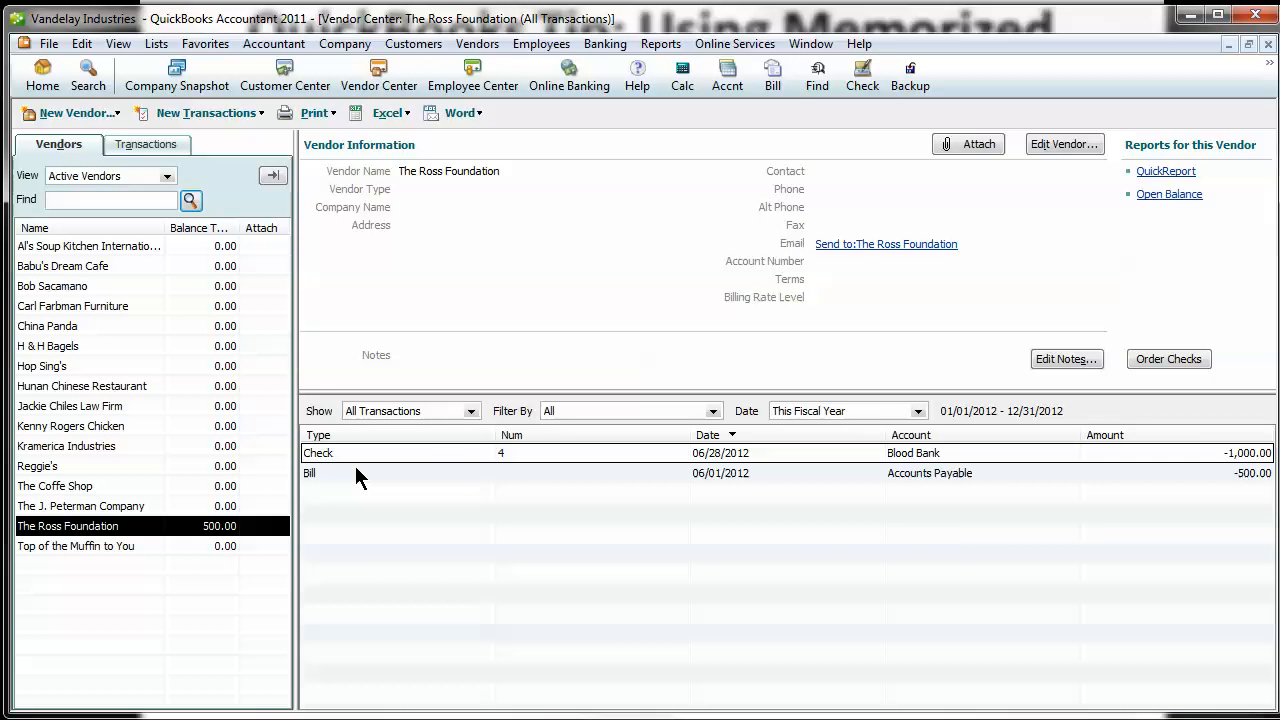
double_click(310, 473)
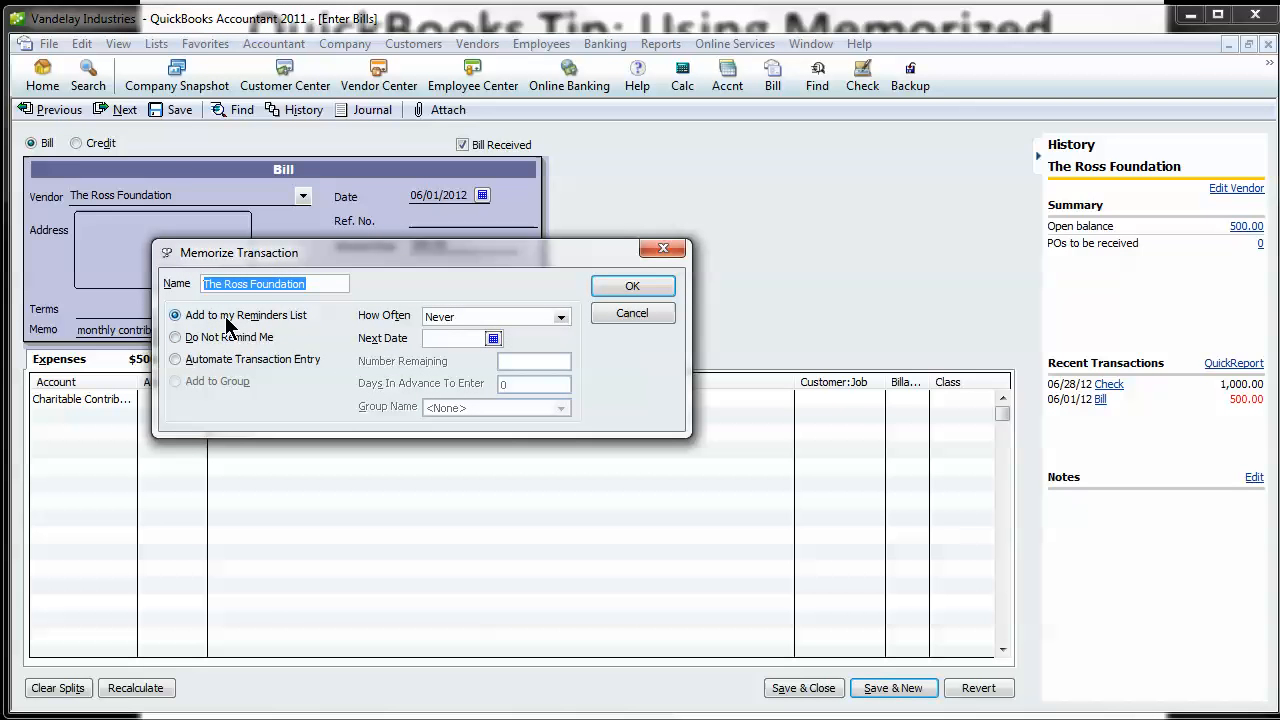
Automate the Ross Foundation bill monthly with next date 07/01/2012, 3 days ahead.
left_click(561, 316)
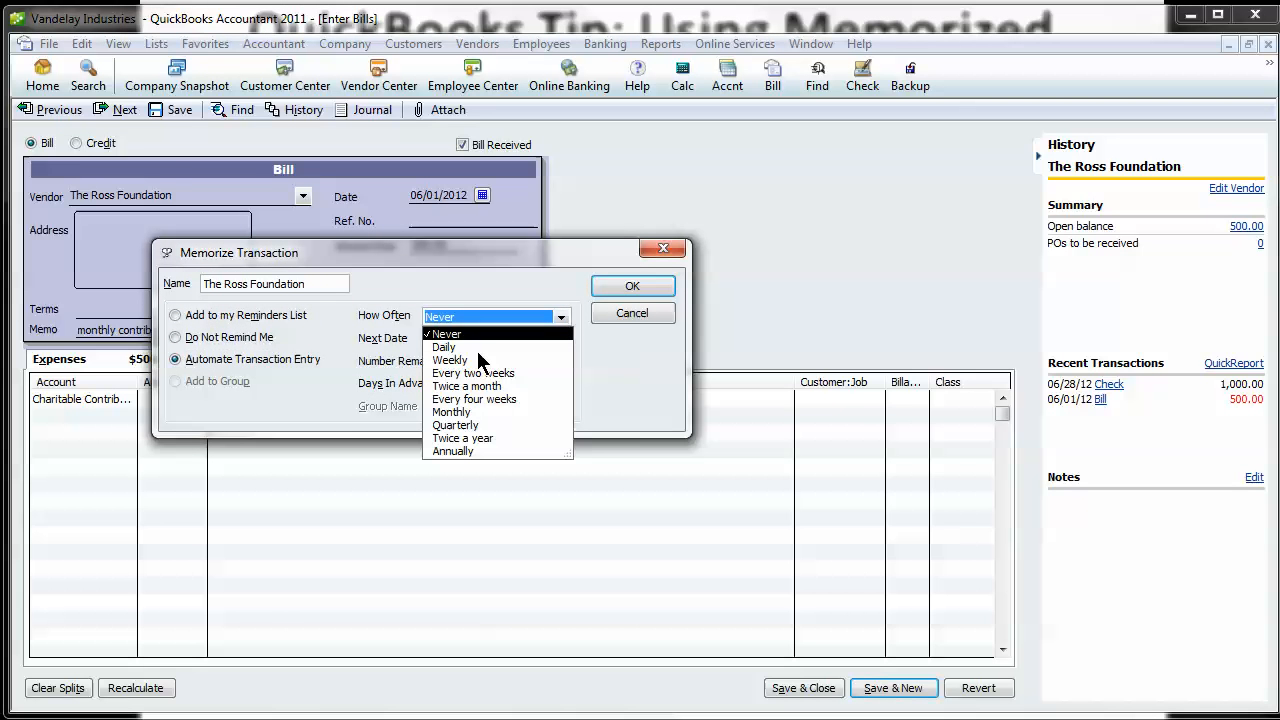
left_click(451, 412)
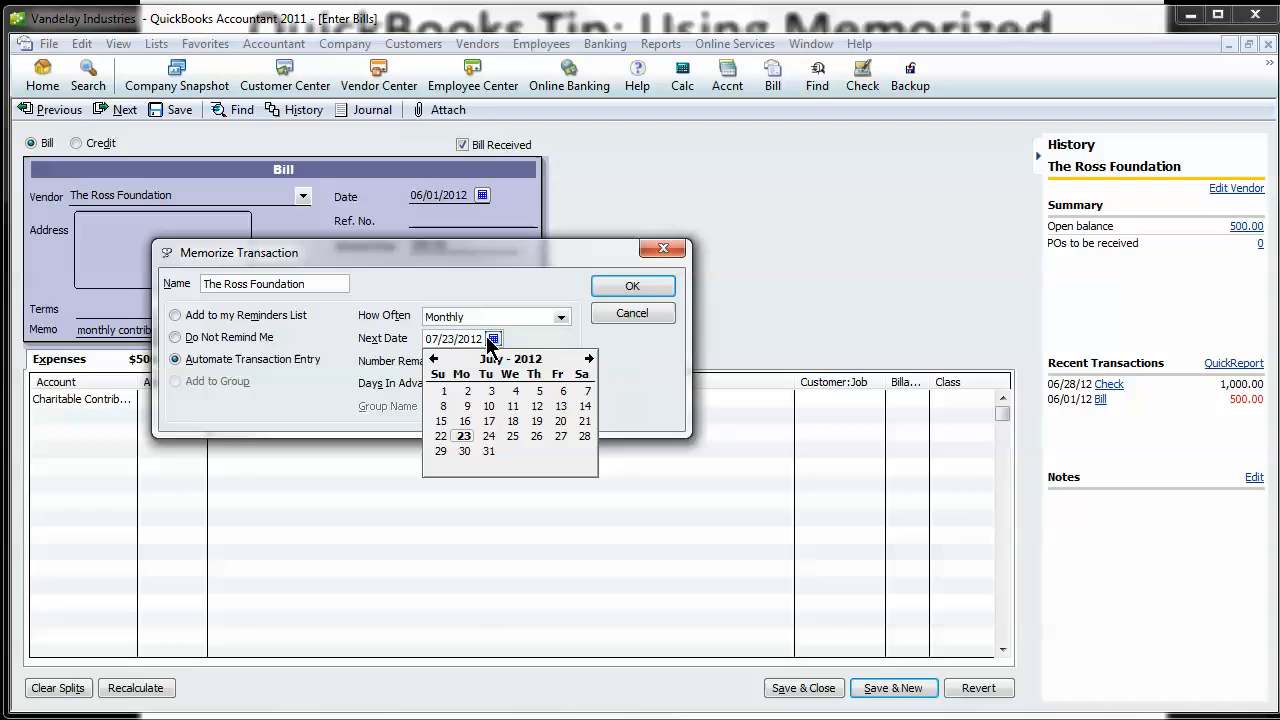
left_click(443, 391)
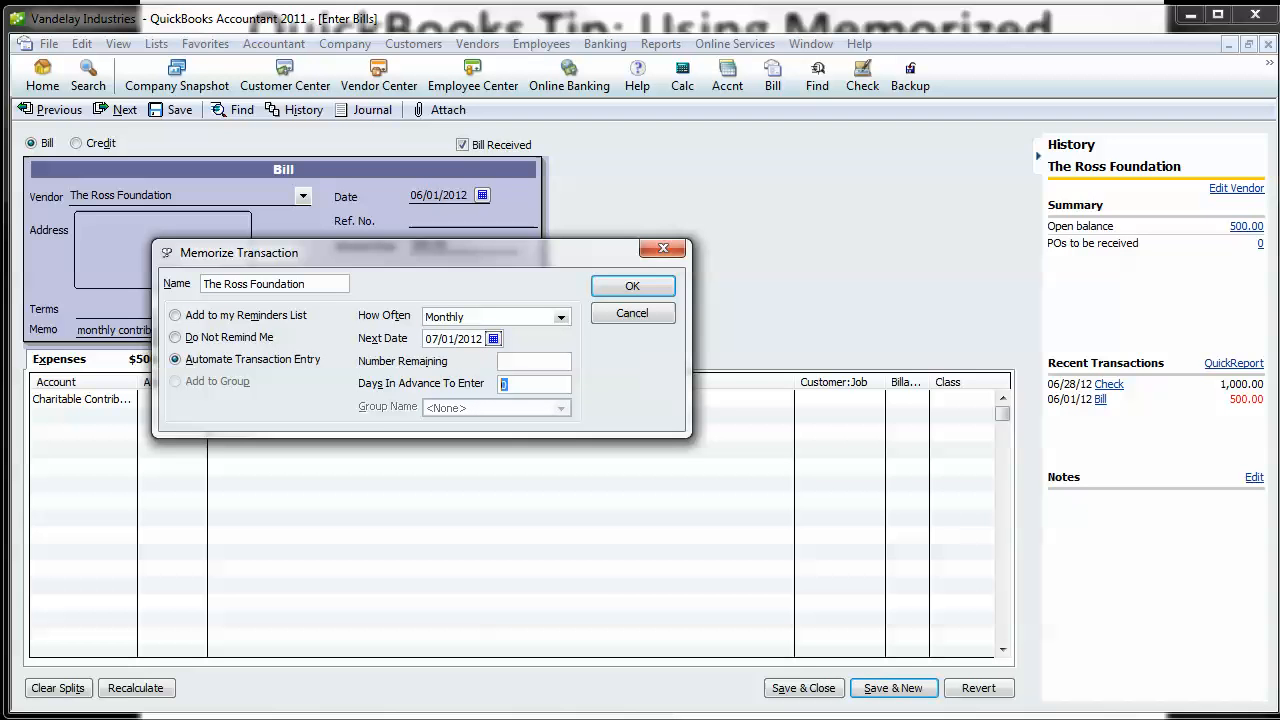
left_click(631, 285)
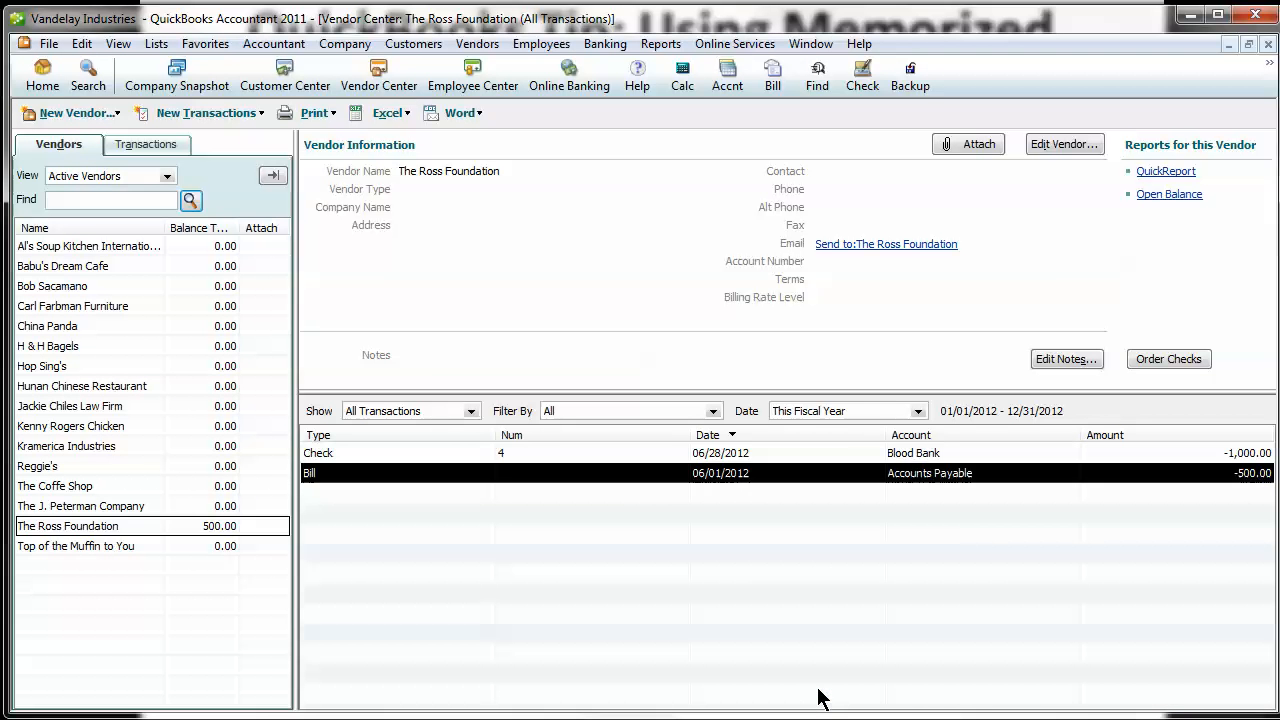
mouse_move(204, 43)
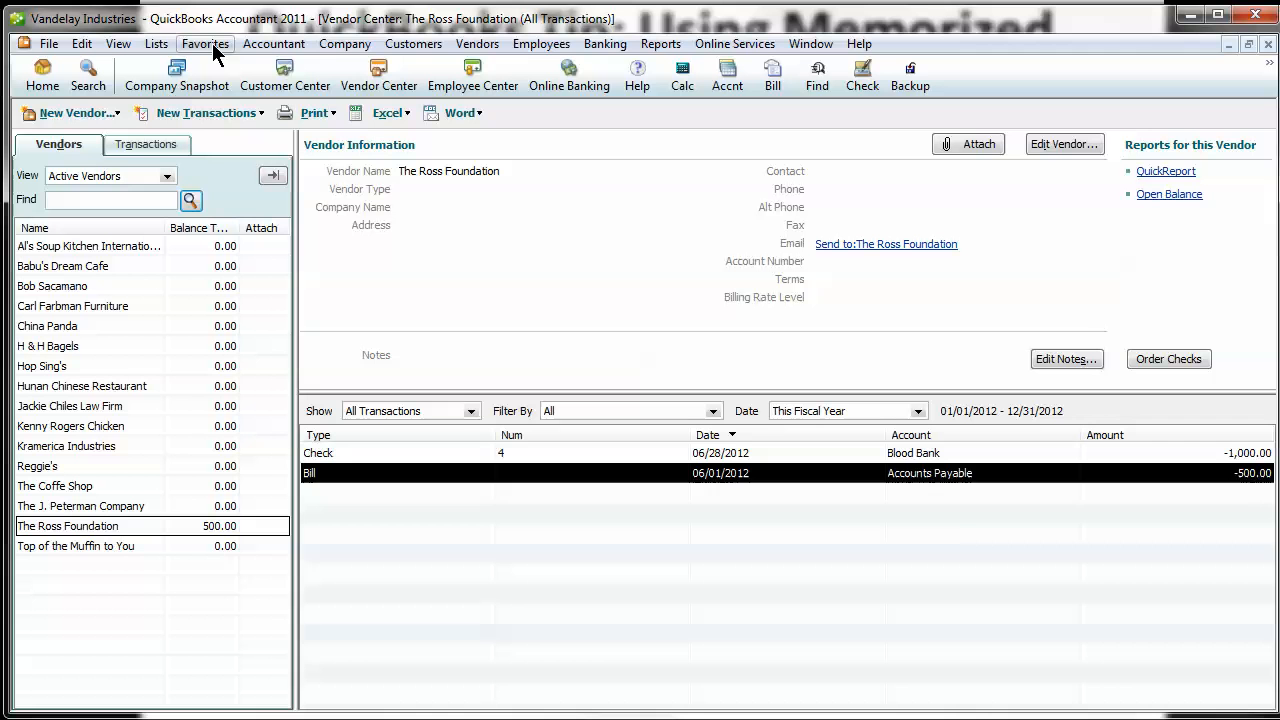
mouse_move(345, 43)
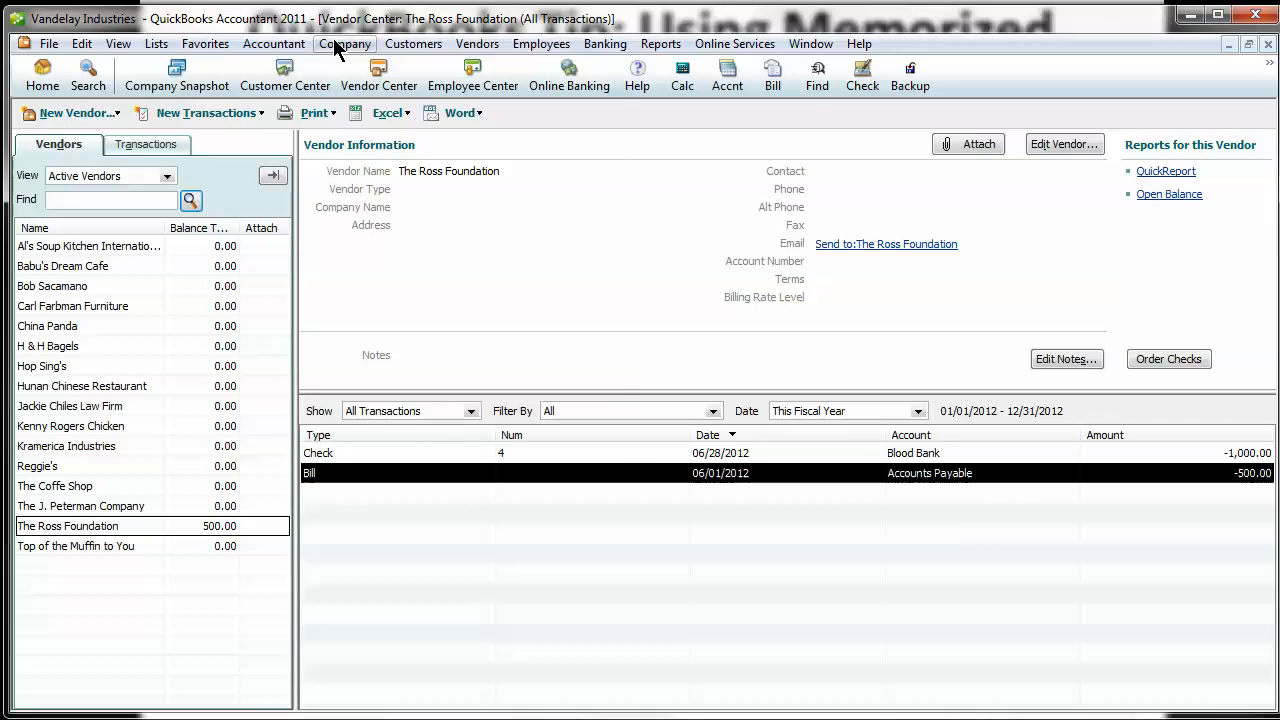
Start a new entry via Company > Make General Journal Entries.
left_click(344, 43)
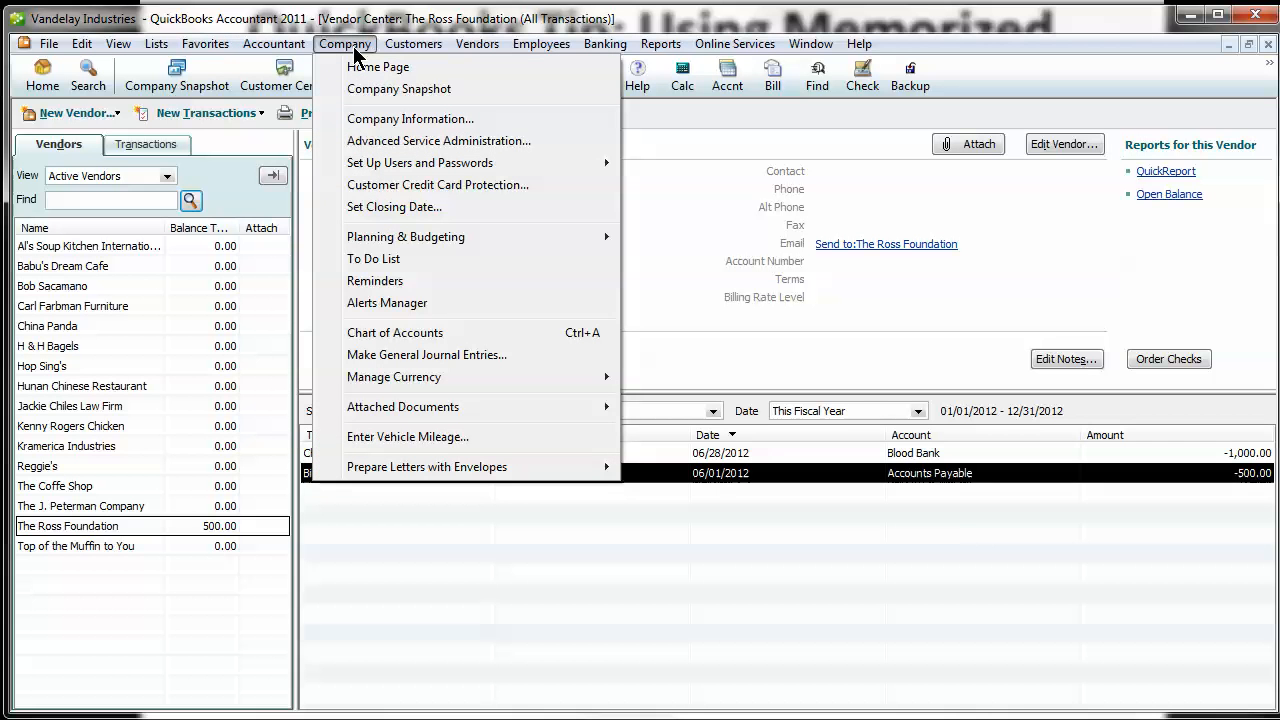
mouse_move(426, 355)
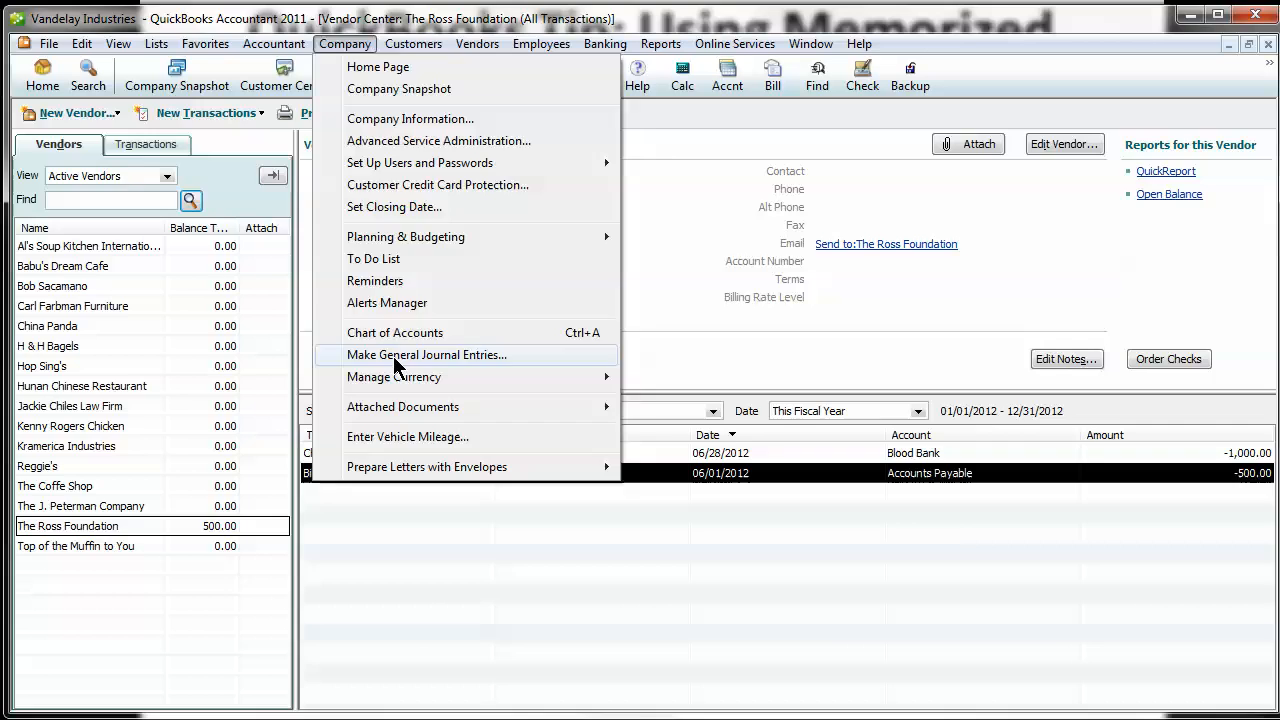
left_click(426, 355)
type("De")
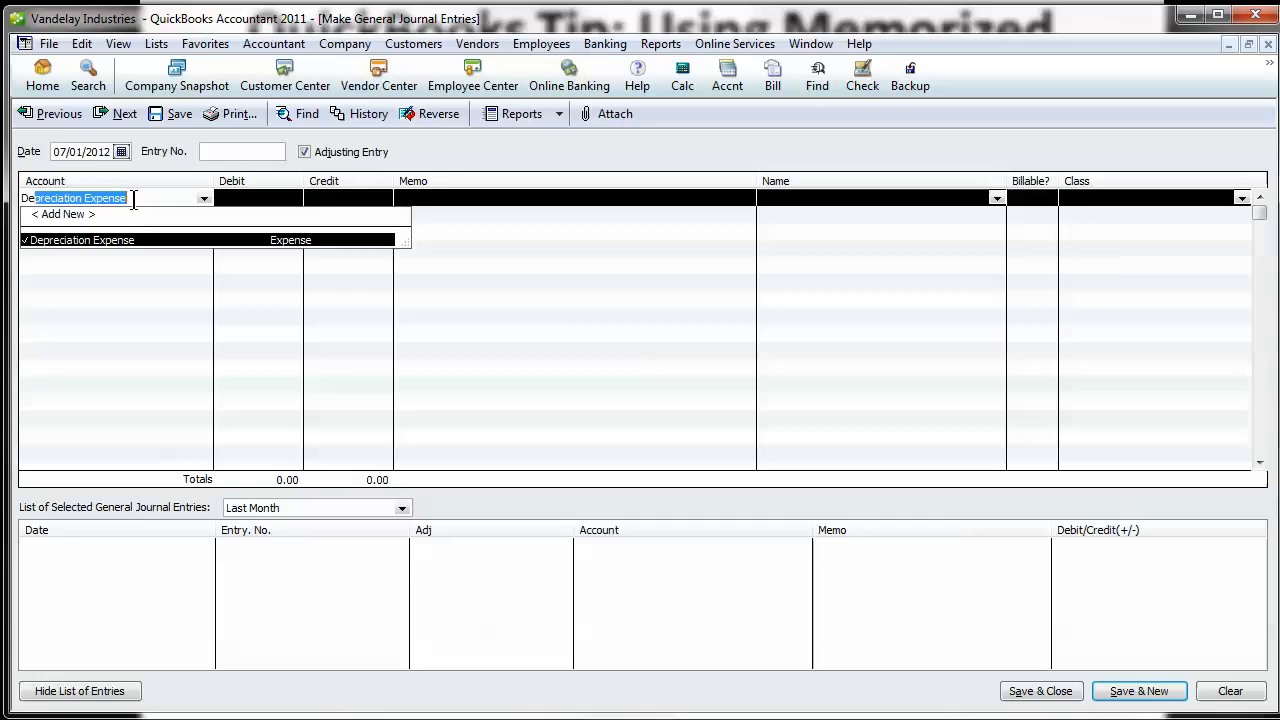
Debit Depreciation Expense 500.00 with memo 'to record monthly depreciation', crediting Accumulated Depreciation.
type("500.00")
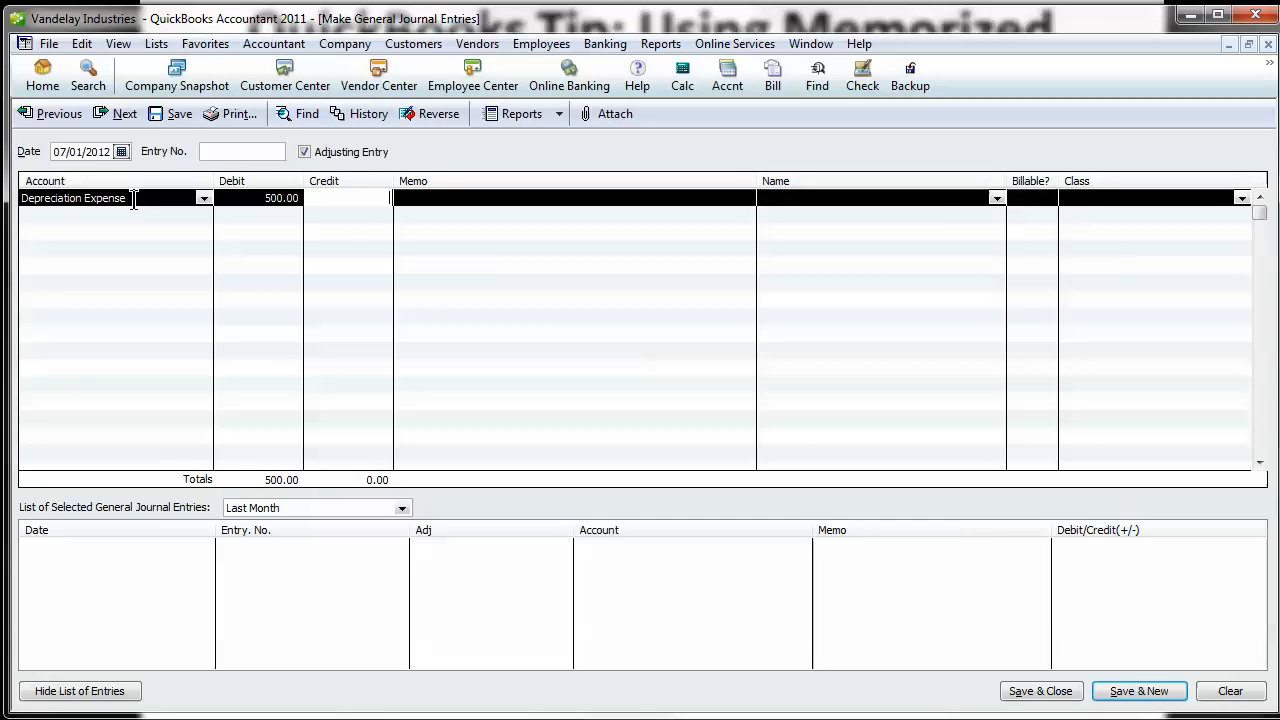
type("to rec")
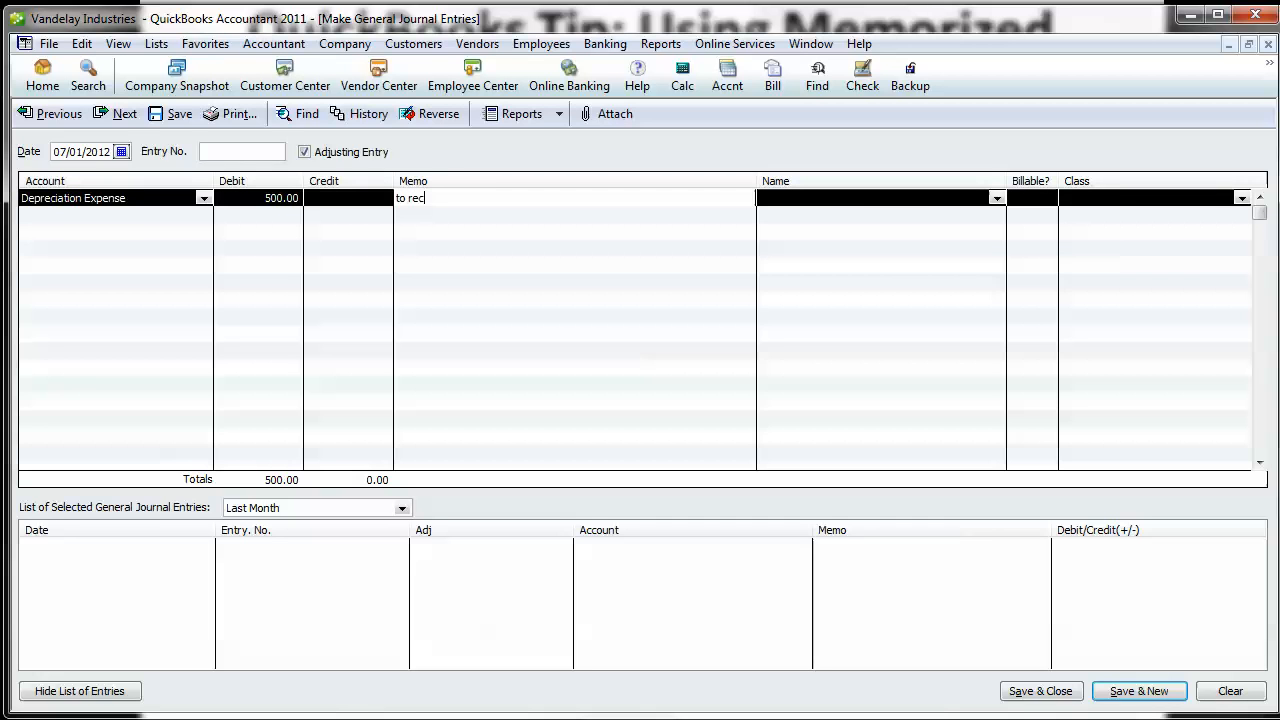
type("ord monthly")
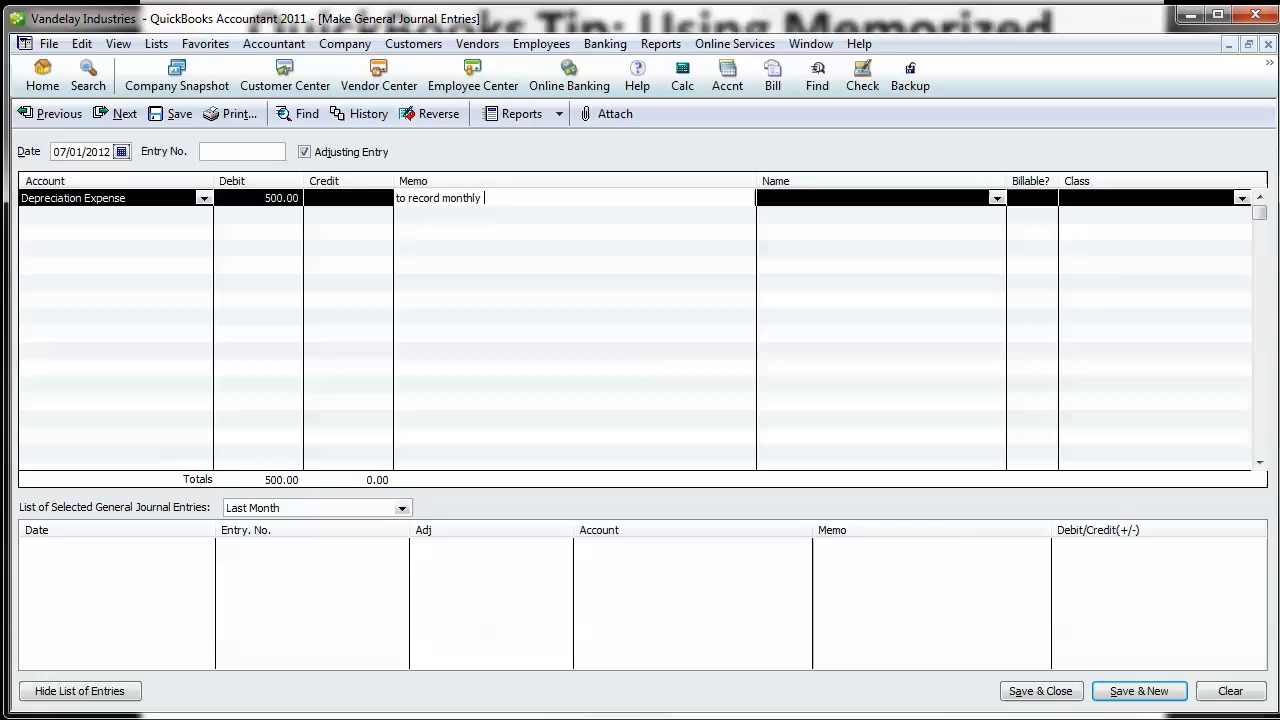
type("depreciation")
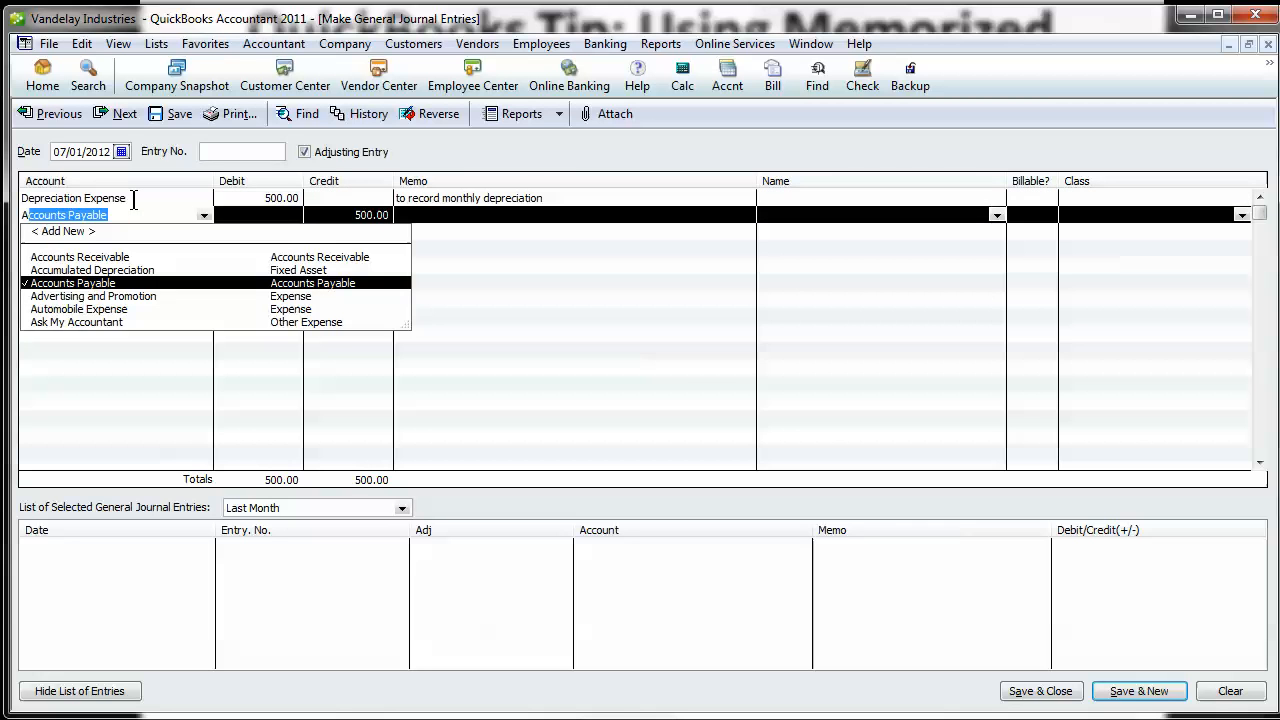
left_click(92, 270)
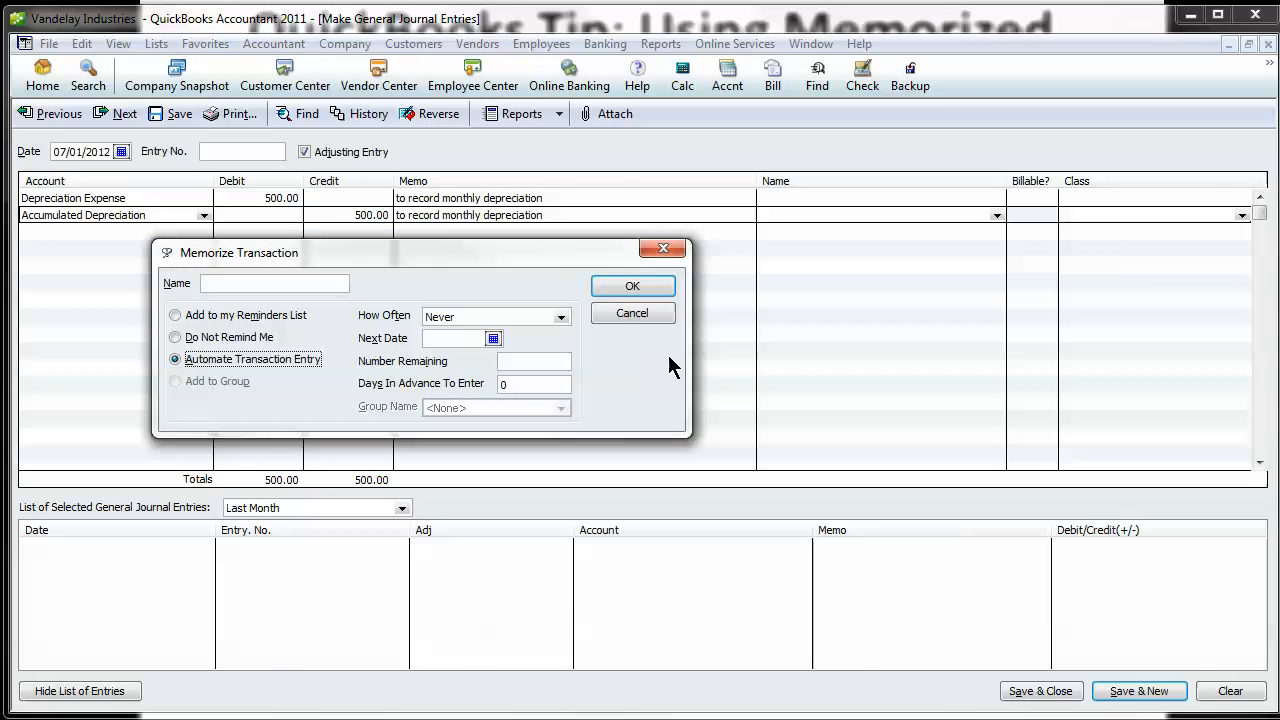
Memorize the entry as 'monthly depreciation', automated monthly from 08/01/2012, 5 days ahead.
left_click(495, 316)
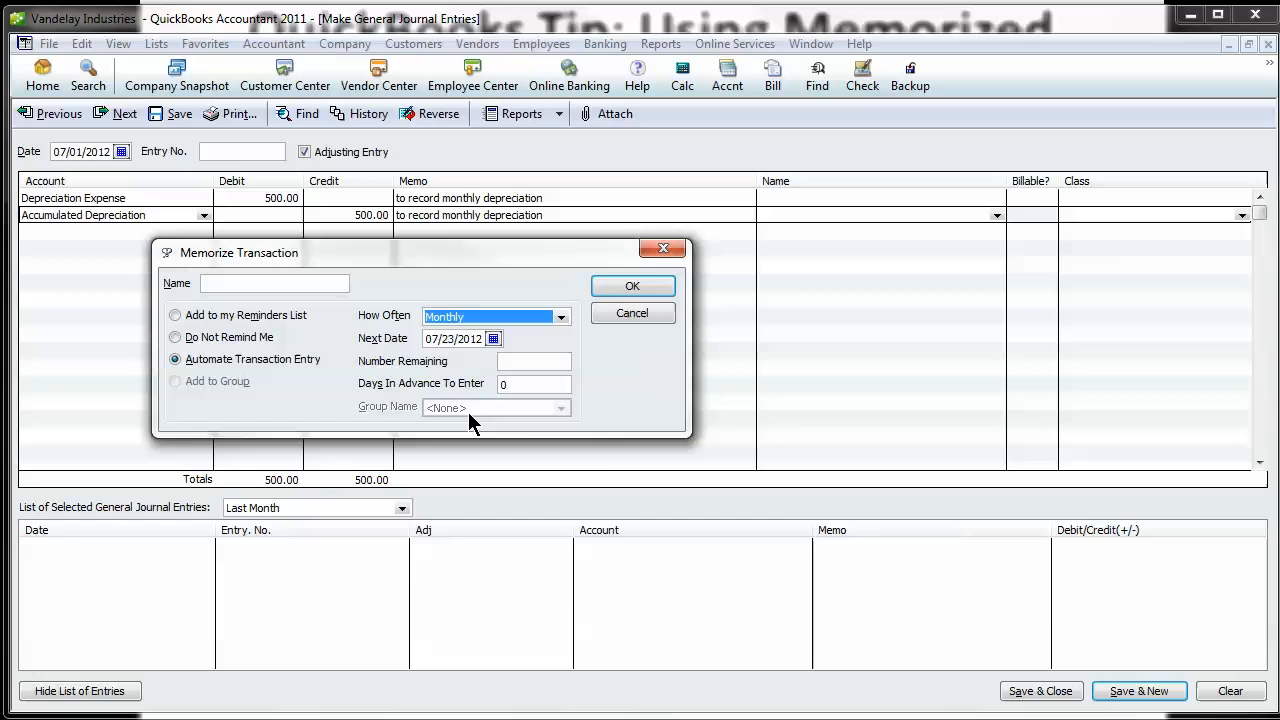
left_click(493, 338)
type("5")
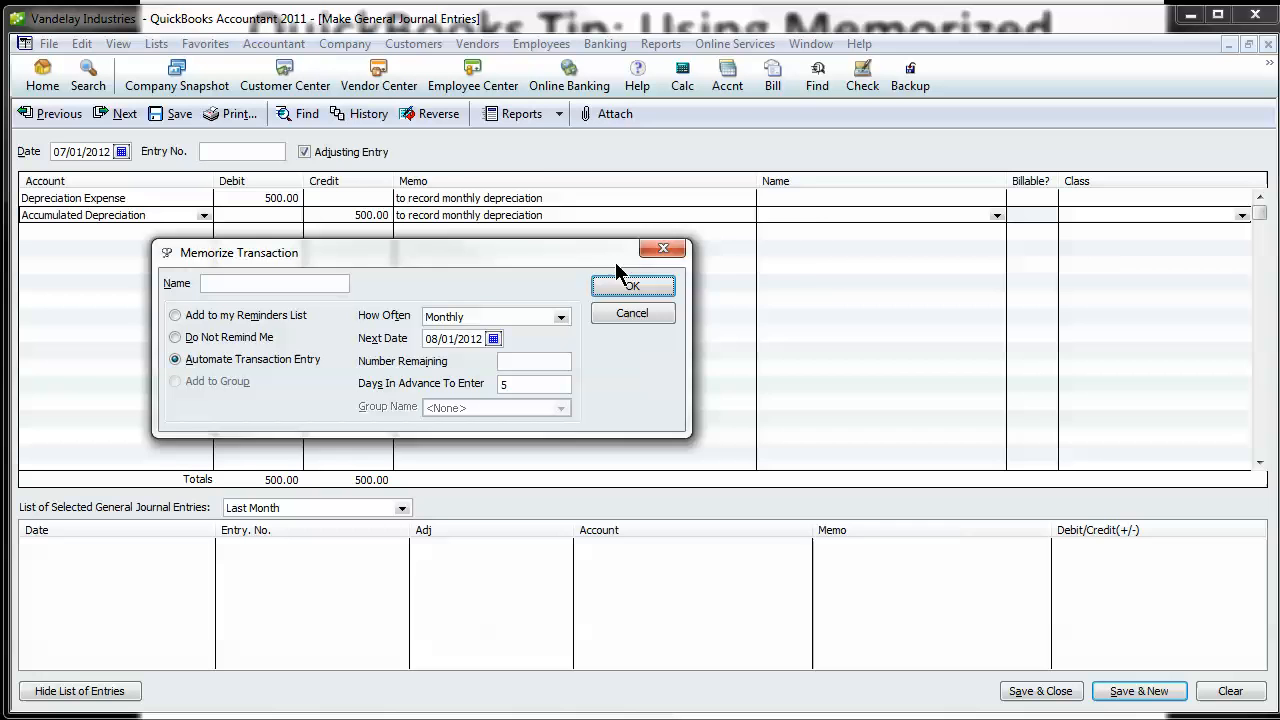
left_click(632, 285)
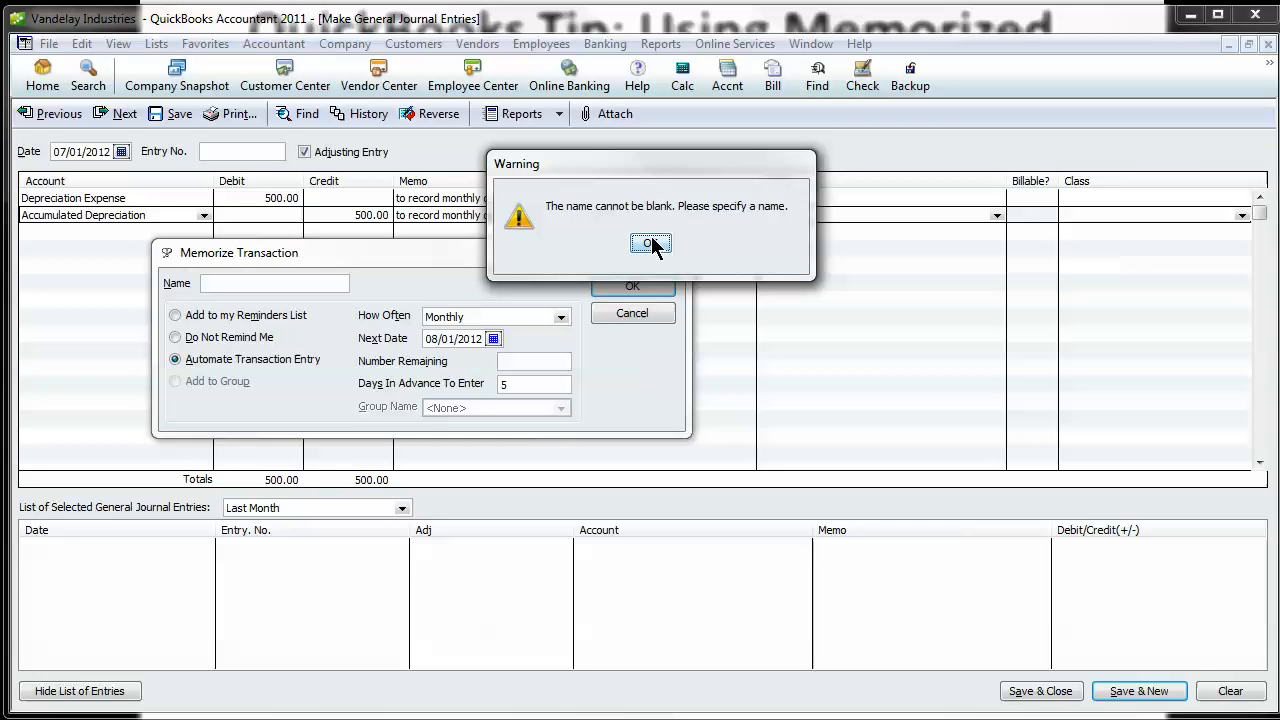
left_click(651, 244)
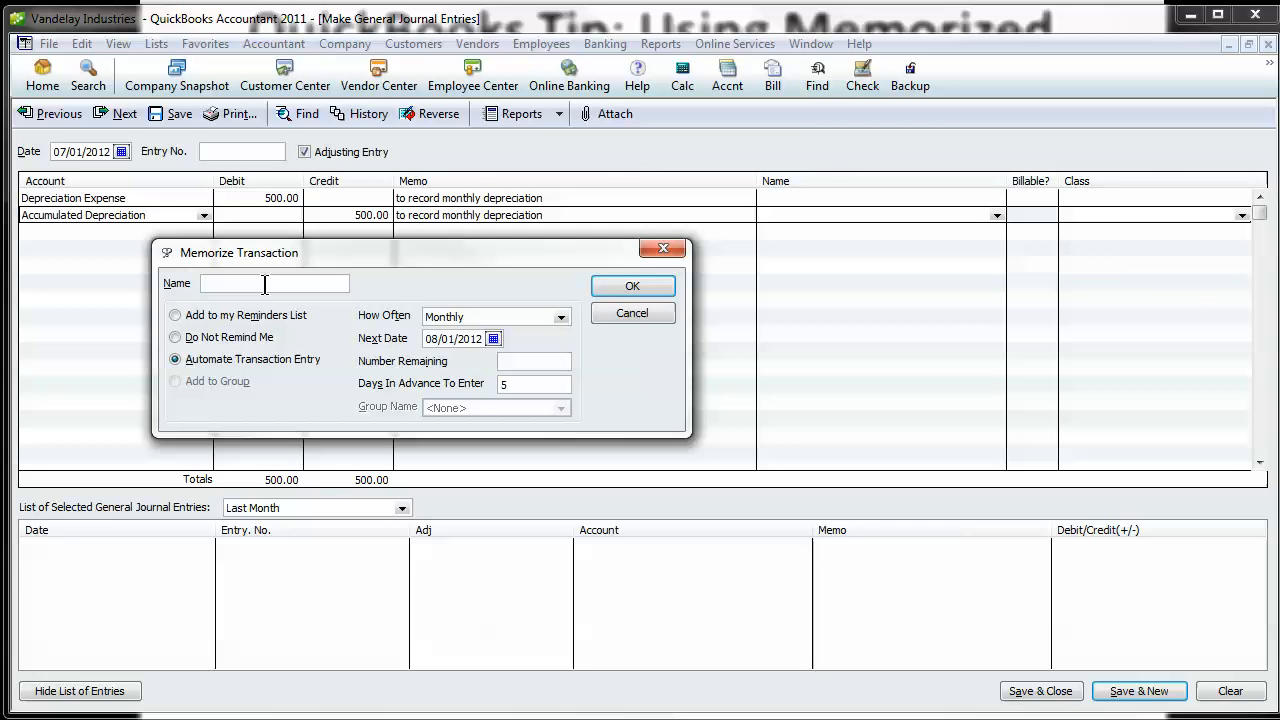
type("mon")
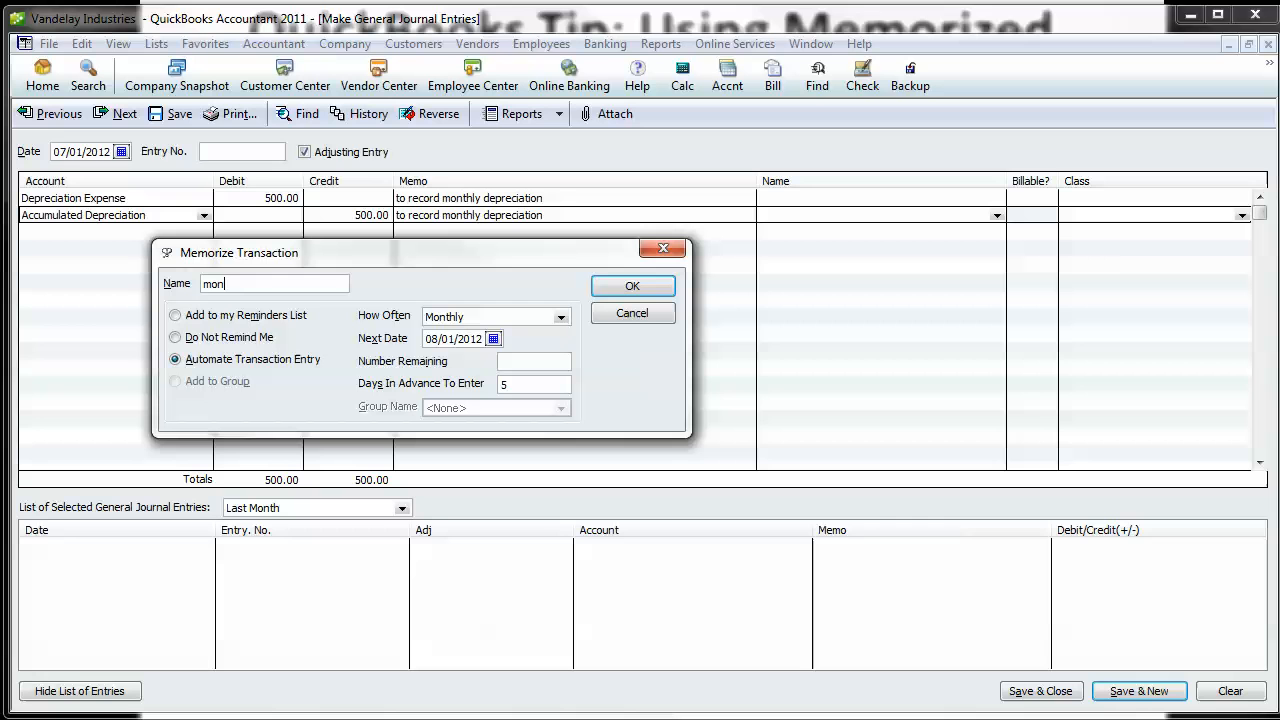
type("thly de")
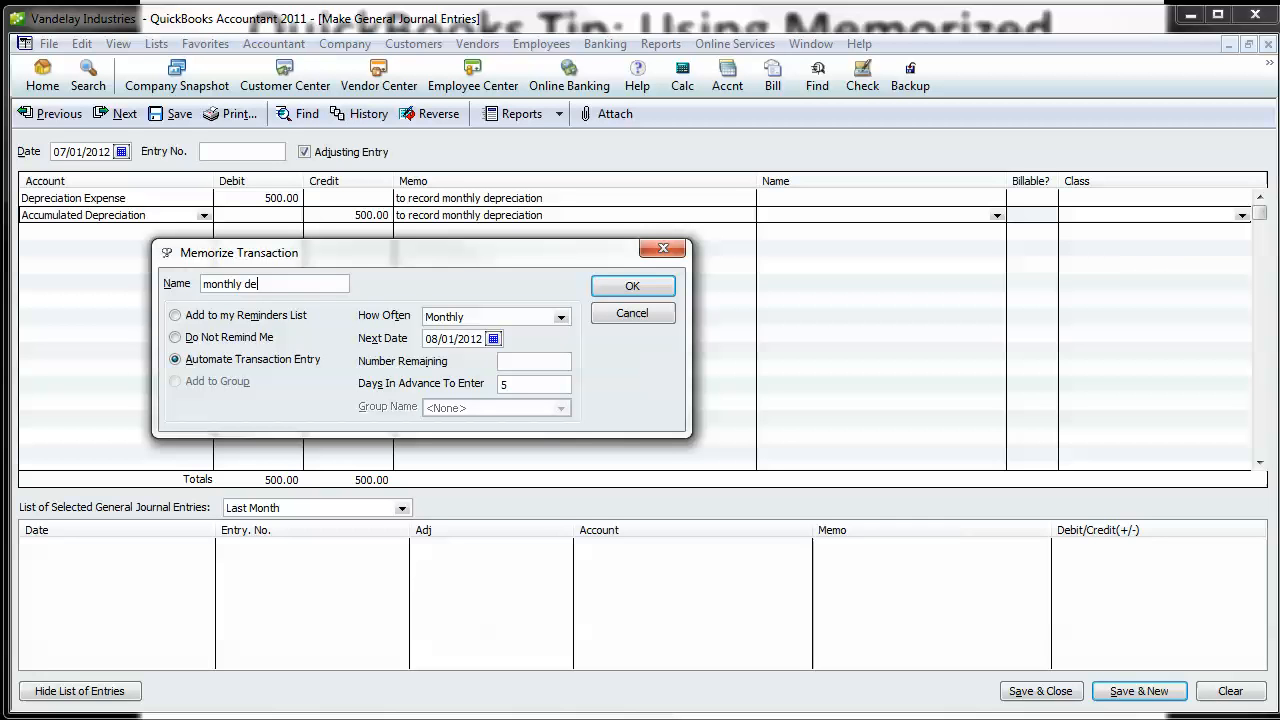
type("preciation")
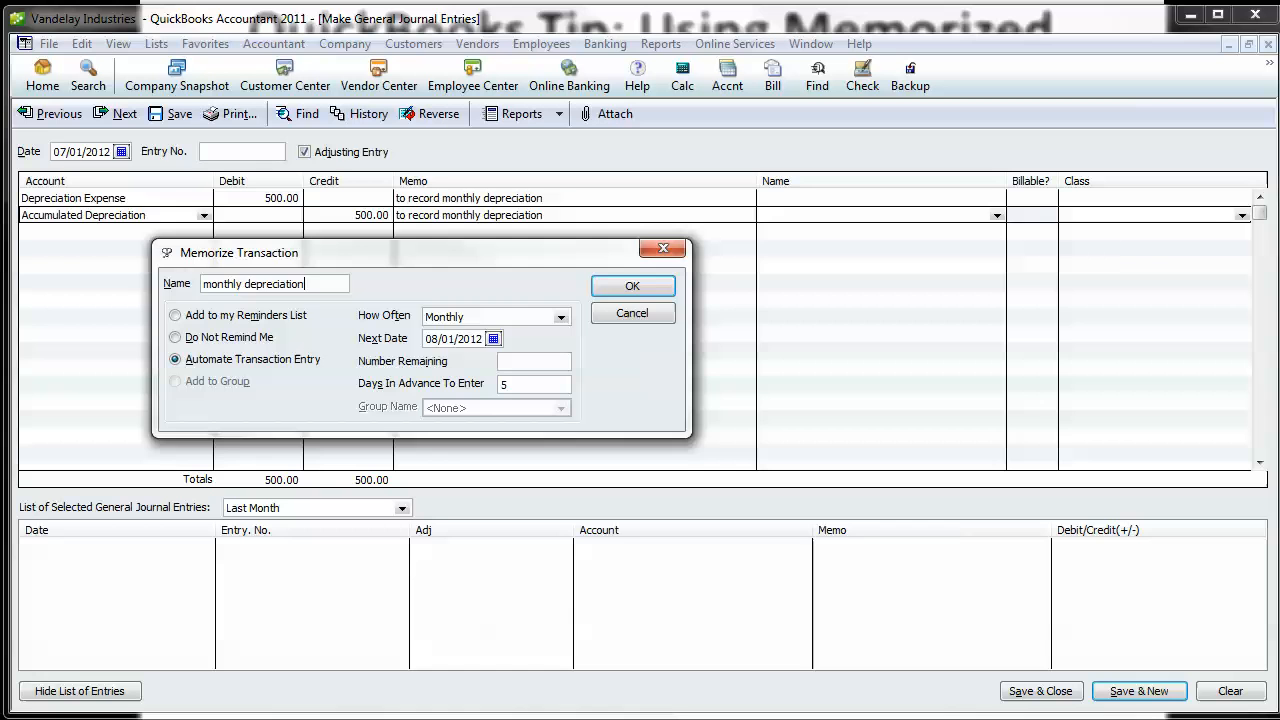
left_click(632, 285)
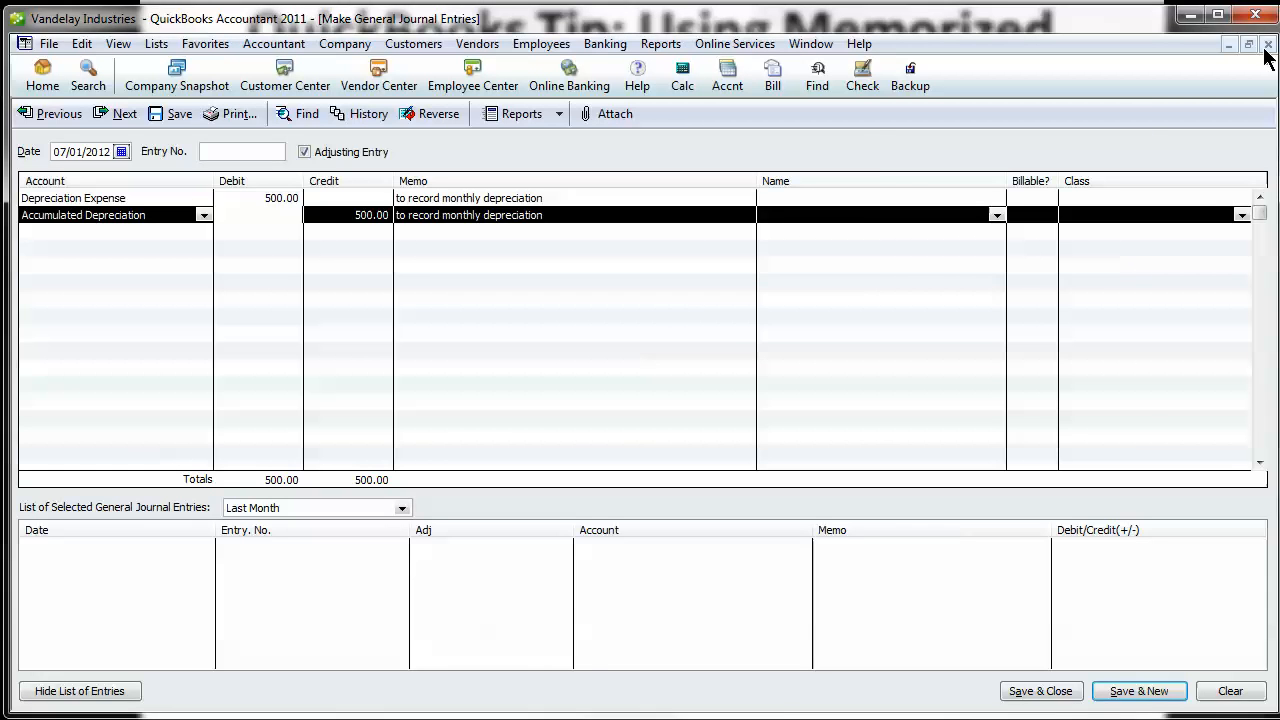
Close and record the depreciation journal entry, then close the remaining open forms.
left_click(1268, 44)
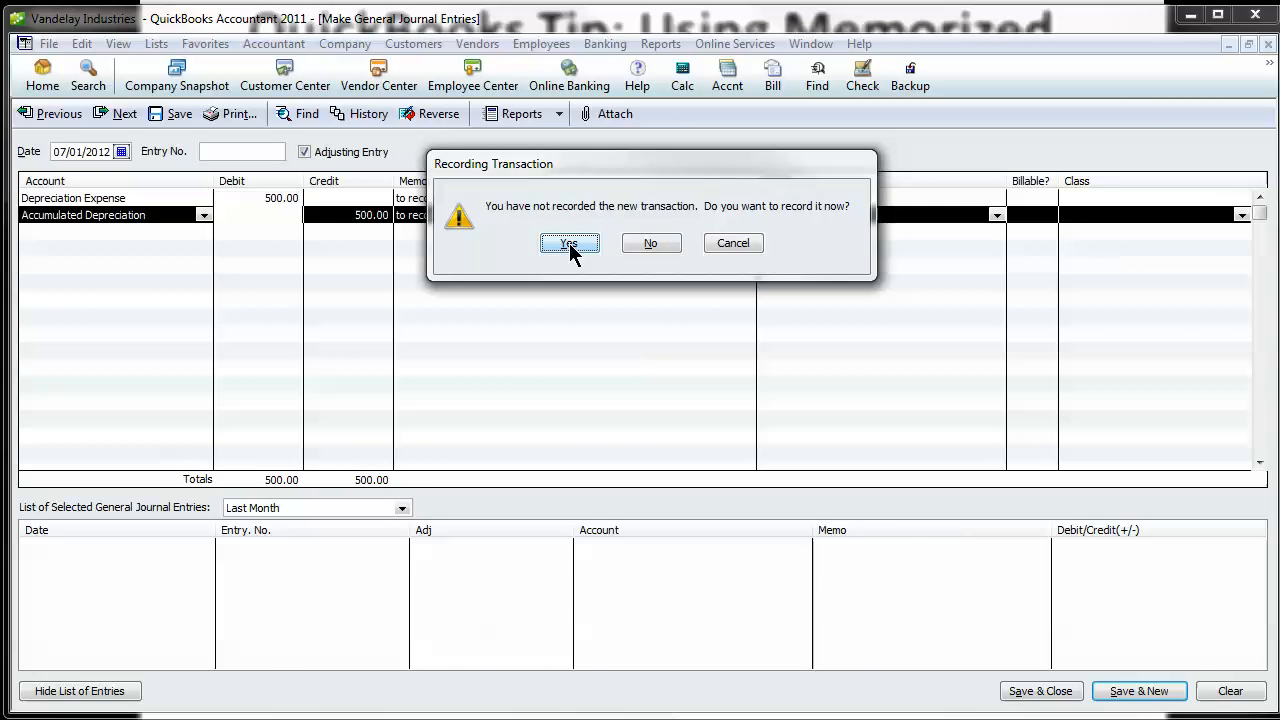
left_click(569, 243)
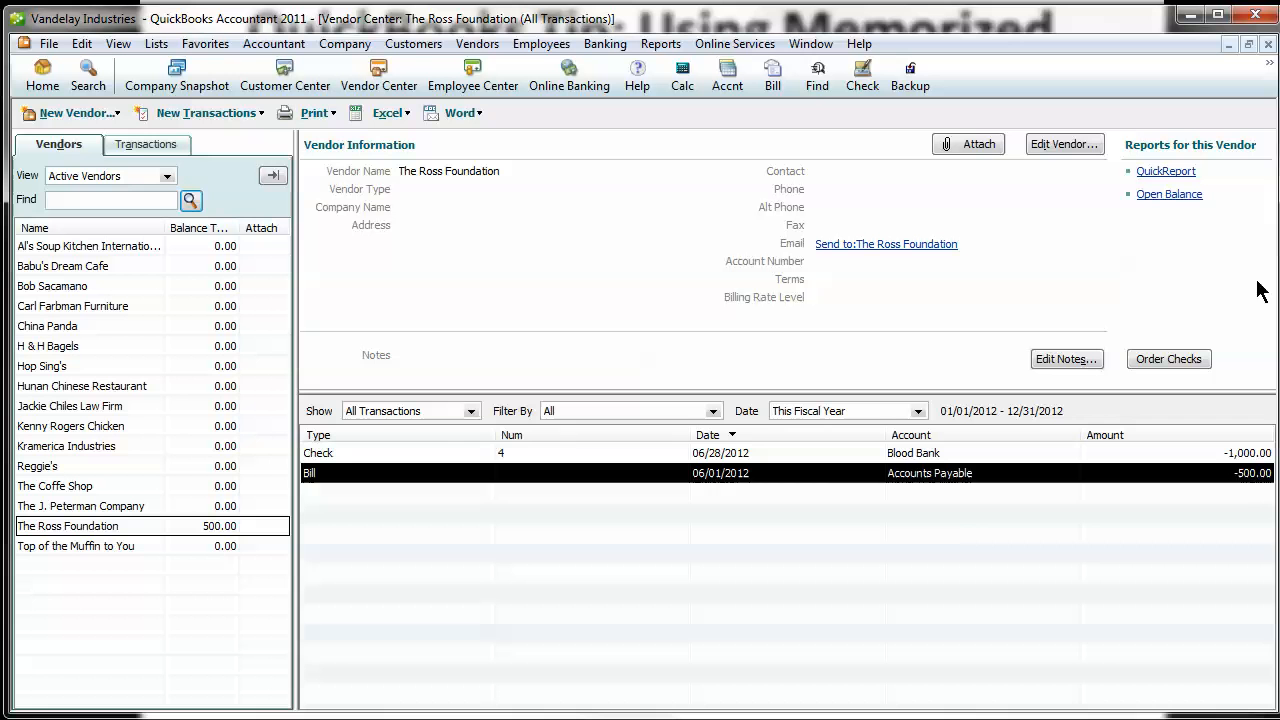
mouse_move(1260, 58)
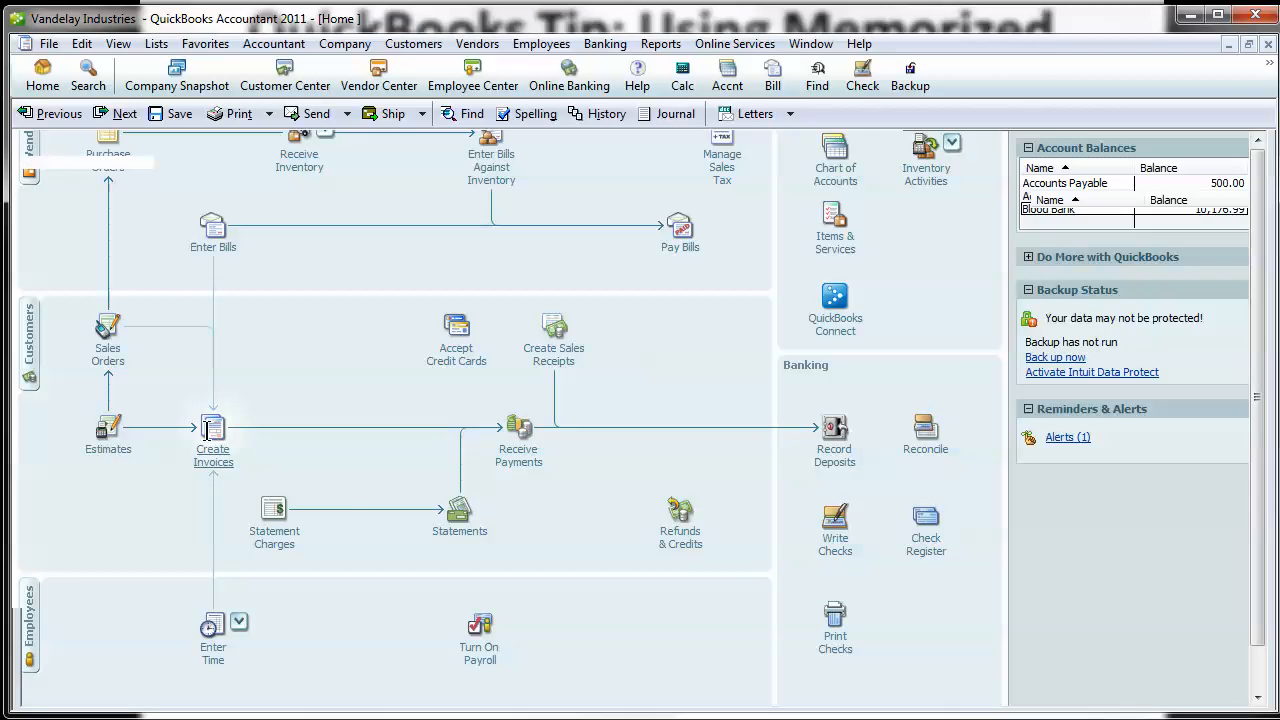
left_click(81, 43)
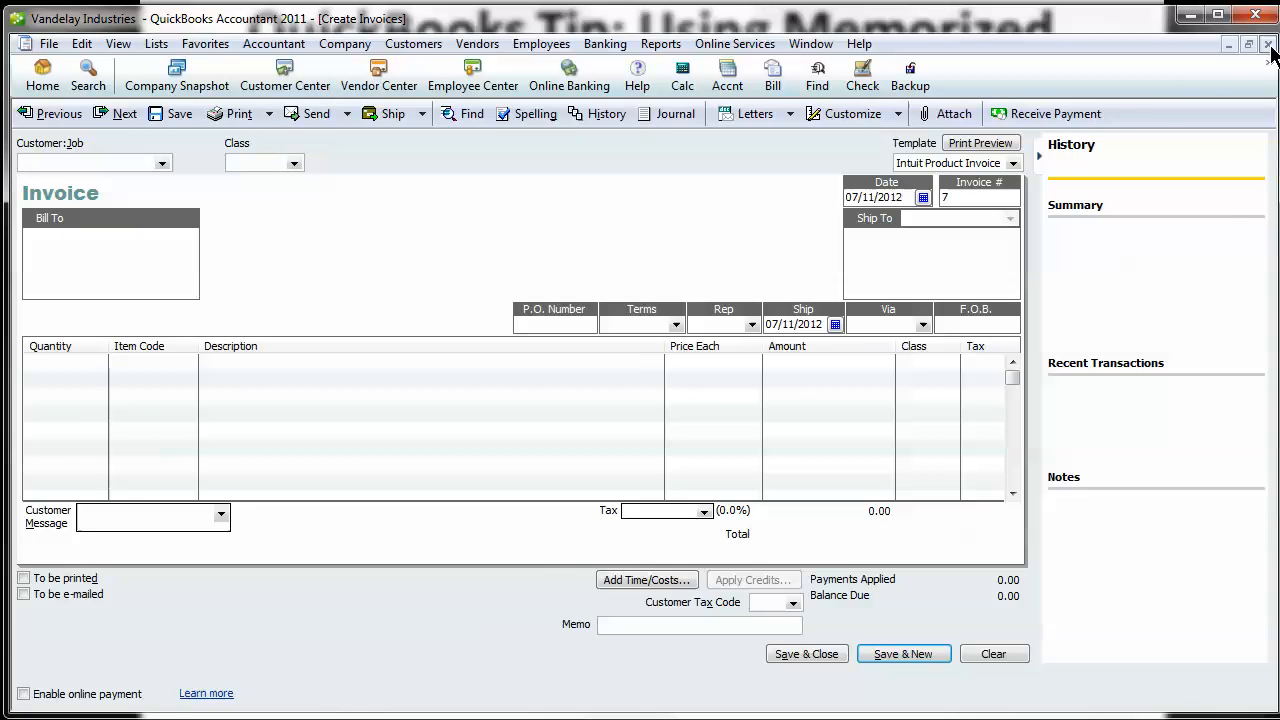
left_click(156, 43)
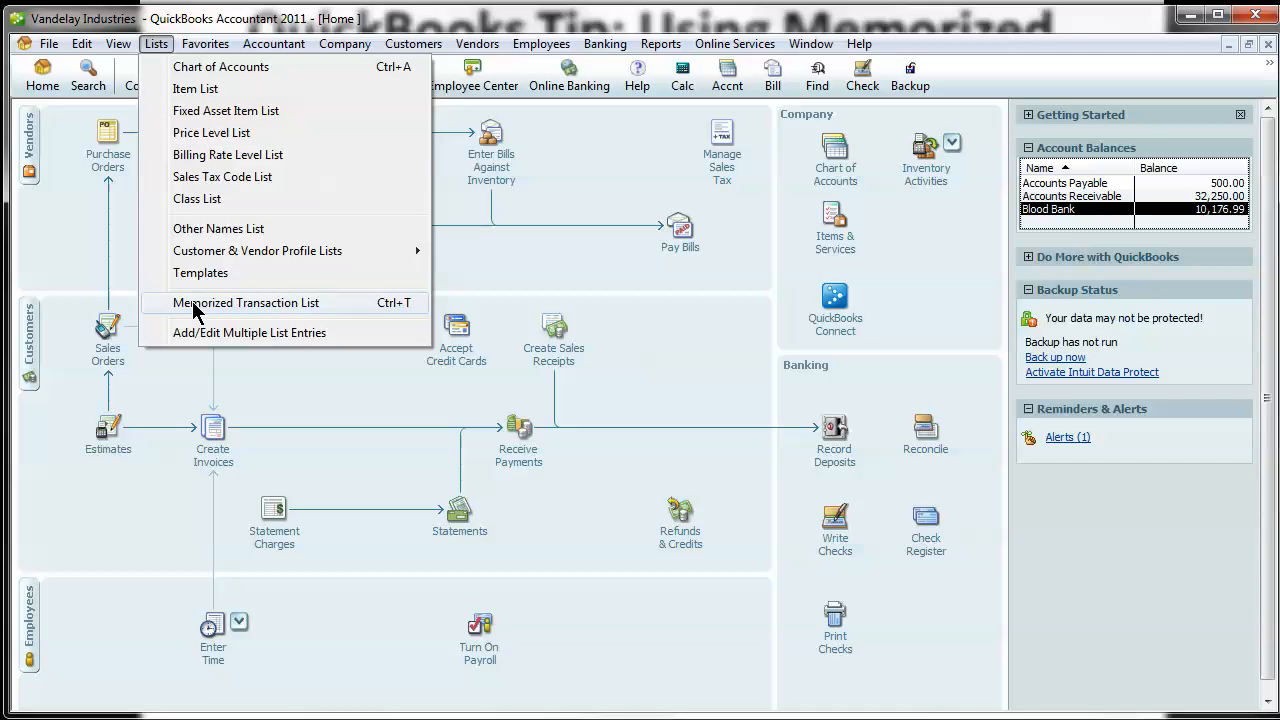
left_click(245, 302)
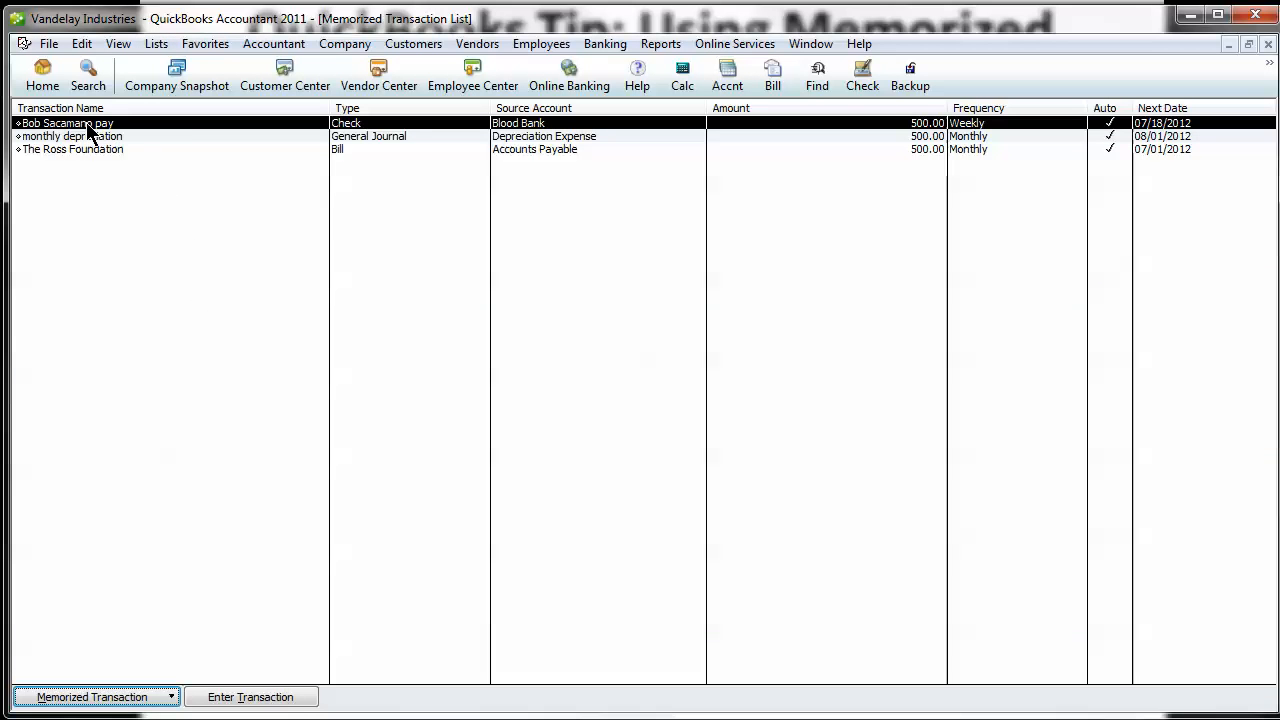
mouse_move(1022, 143)
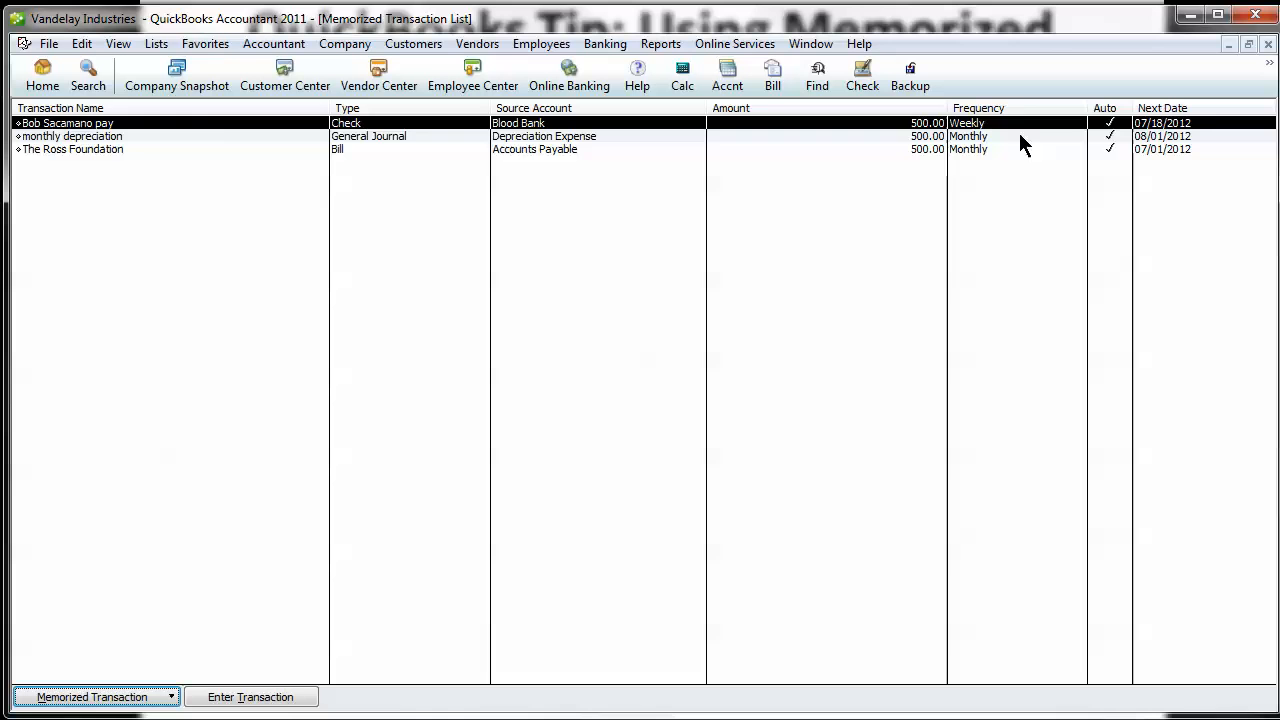
mouse_move(415, 135)
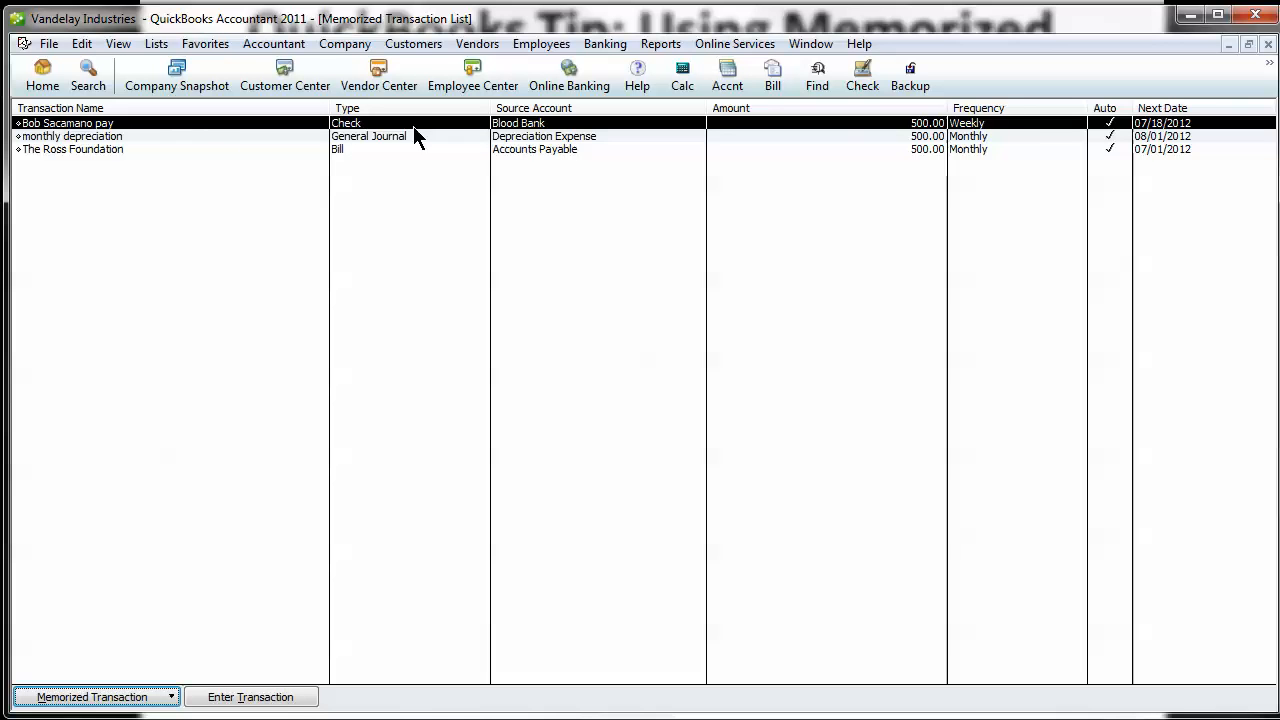
mouse_move(980, 140)
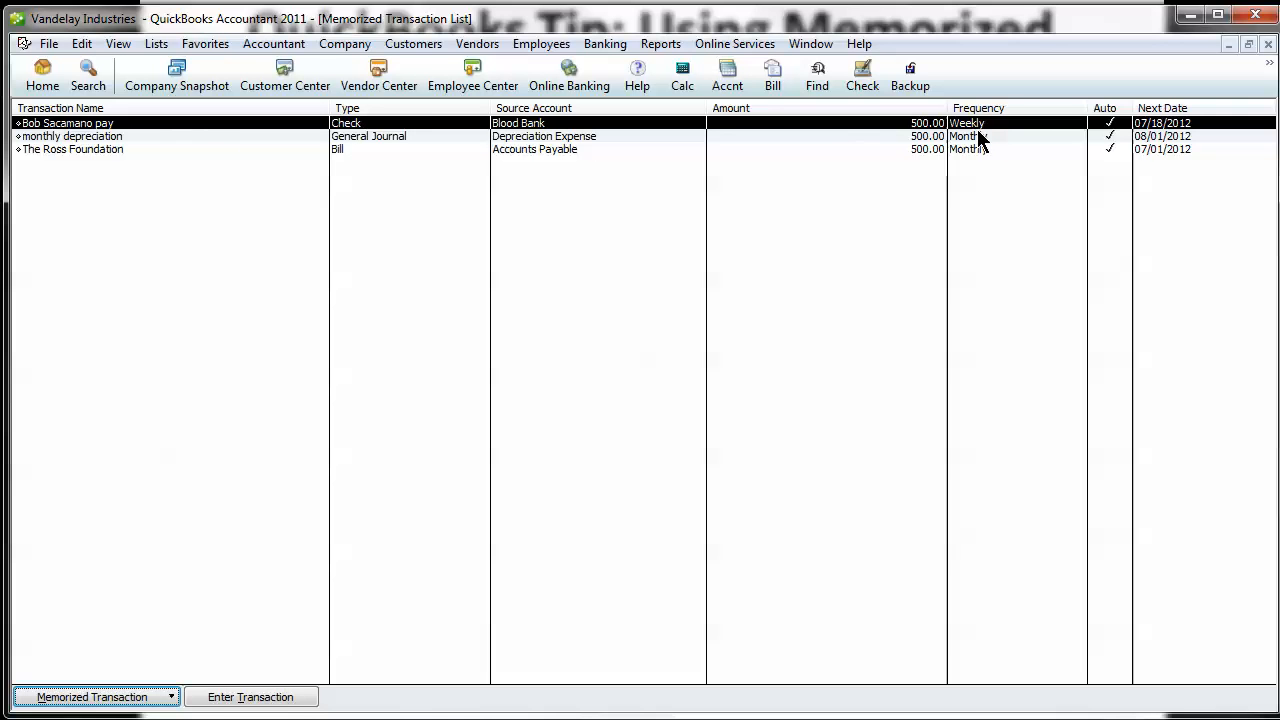
mouse_move(1118, 152)
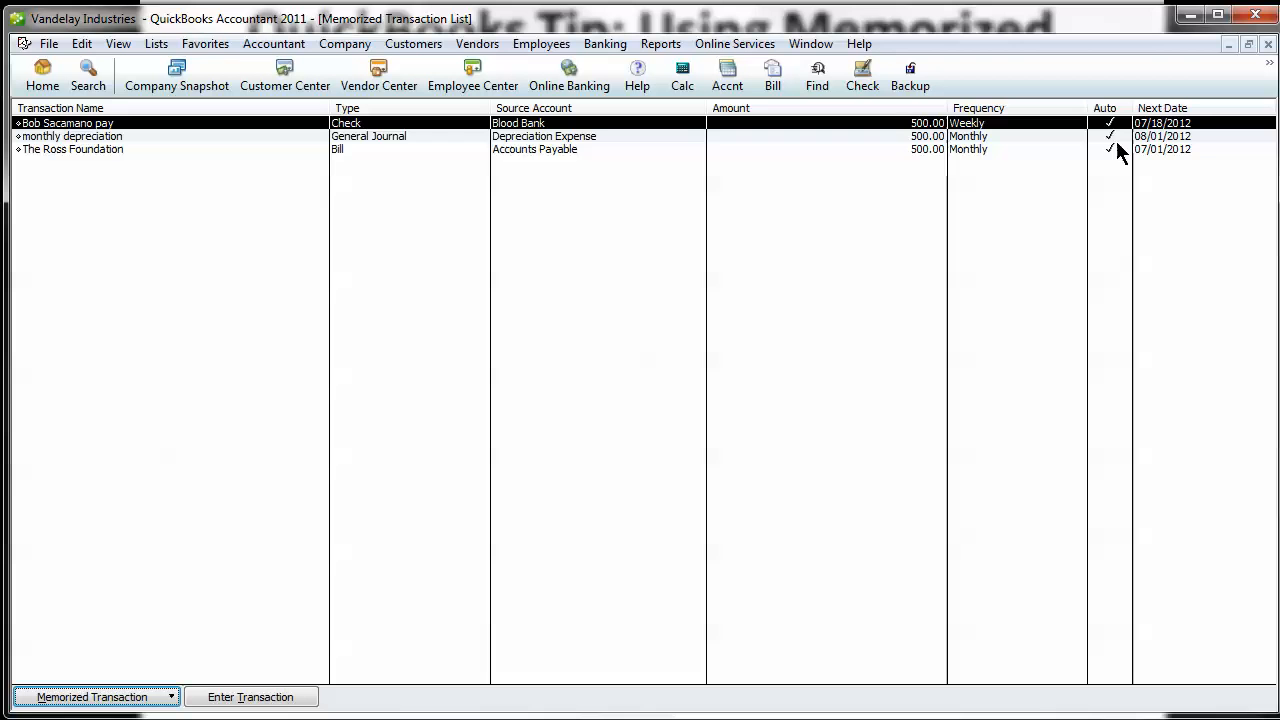
mouse_move(70, 155)
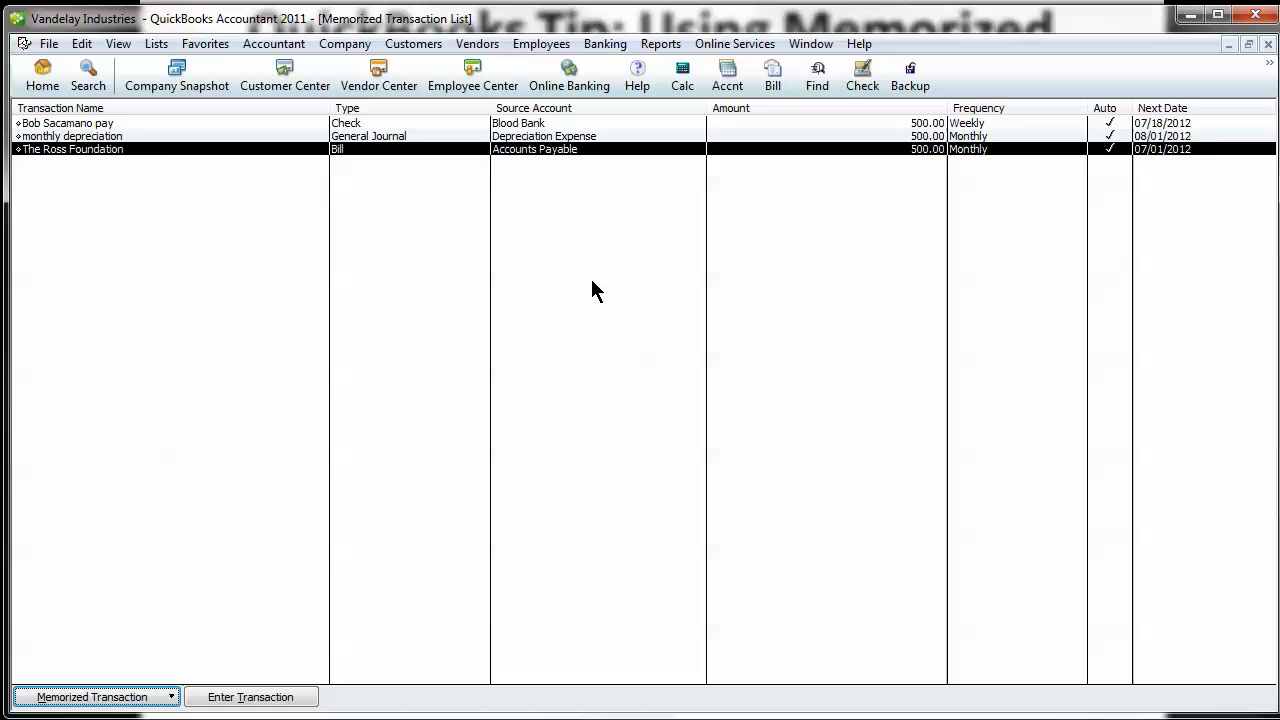
left_click(42, 75)
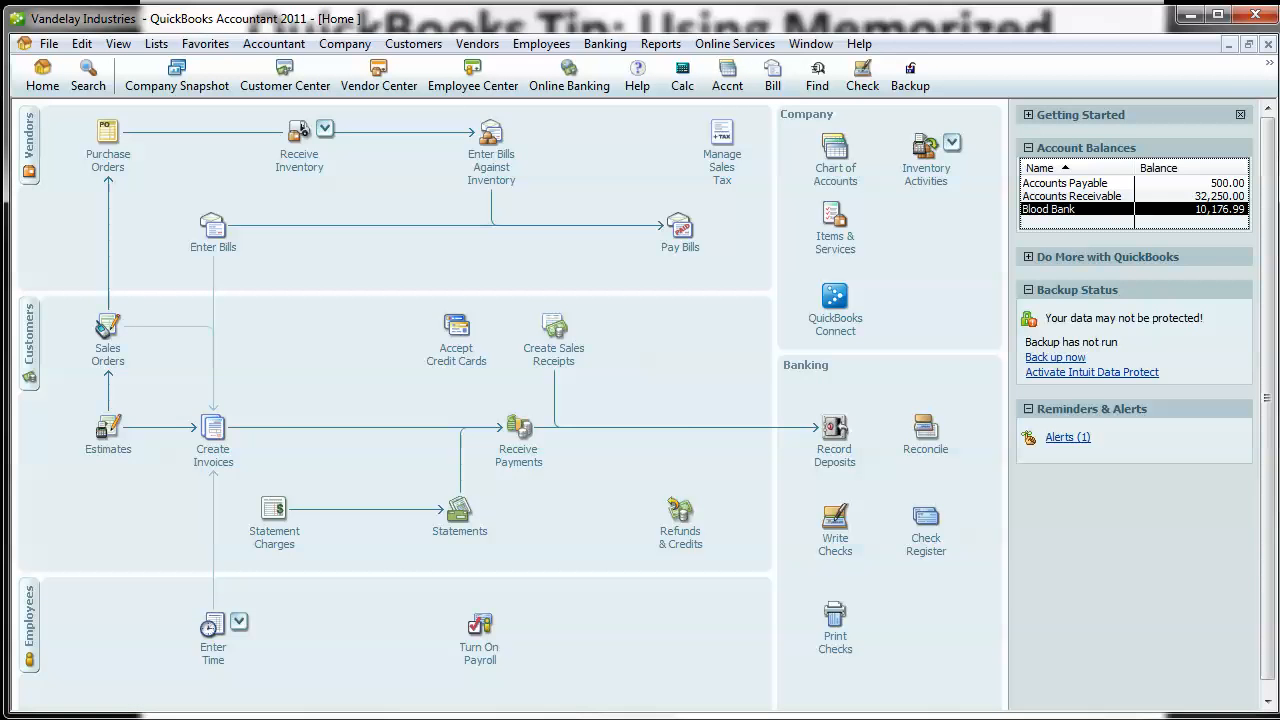